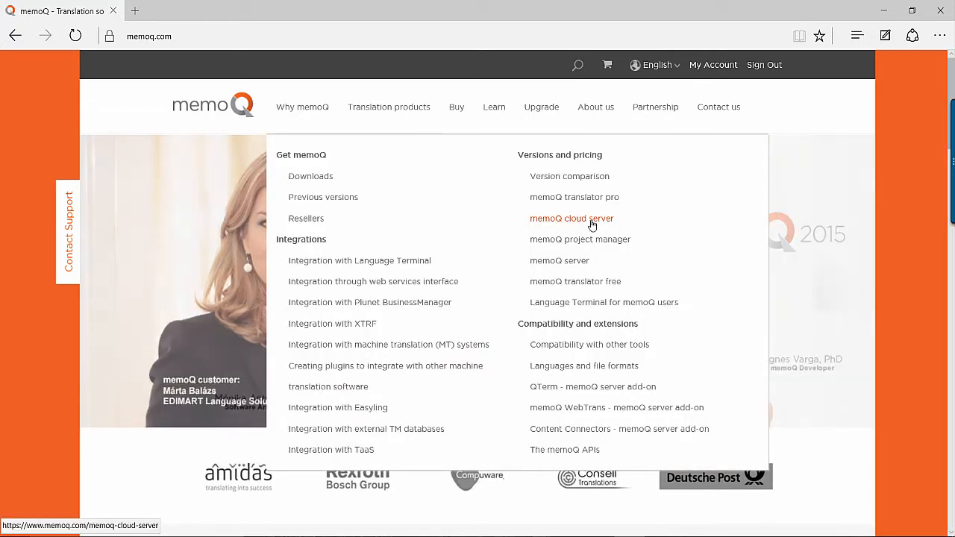
- Open the memoQ cloud server product page and start its free-trial sign-up
{"action": "left_click", "coordinate": [571, 218]}
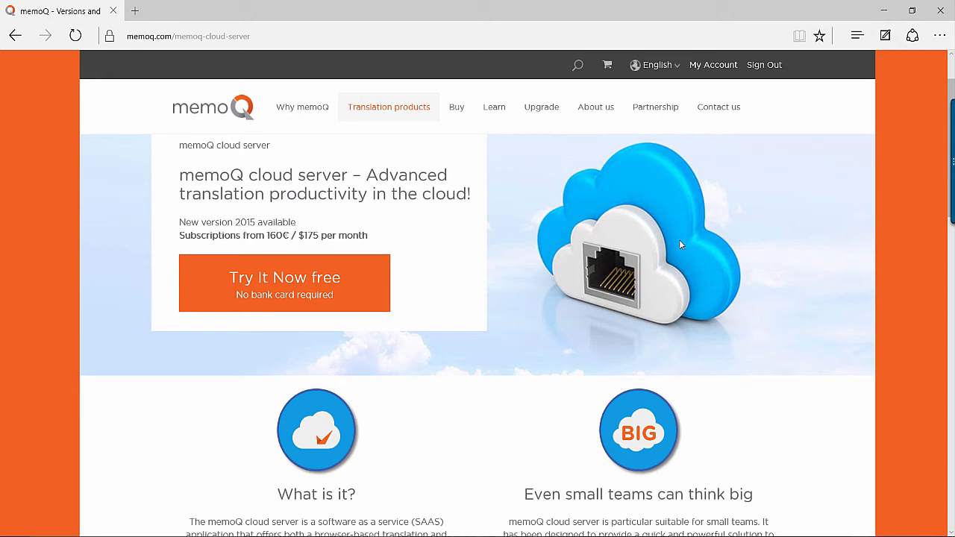
{"action": "left_click", "coordinate": [284, 277]}
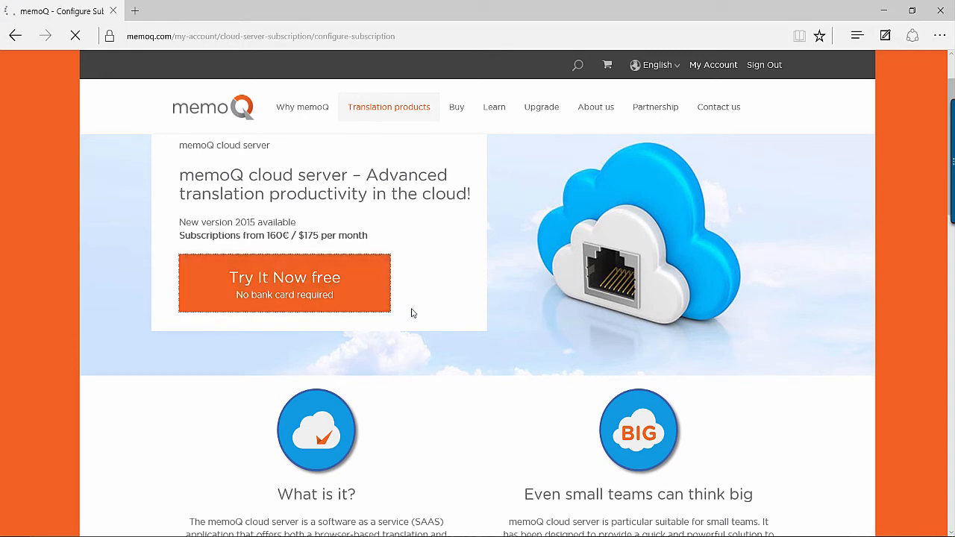
- Configure the trial with 1 Translator Pro licence and server name 'demo'
{"action": "left_click", "coordinate": [284, 277]}
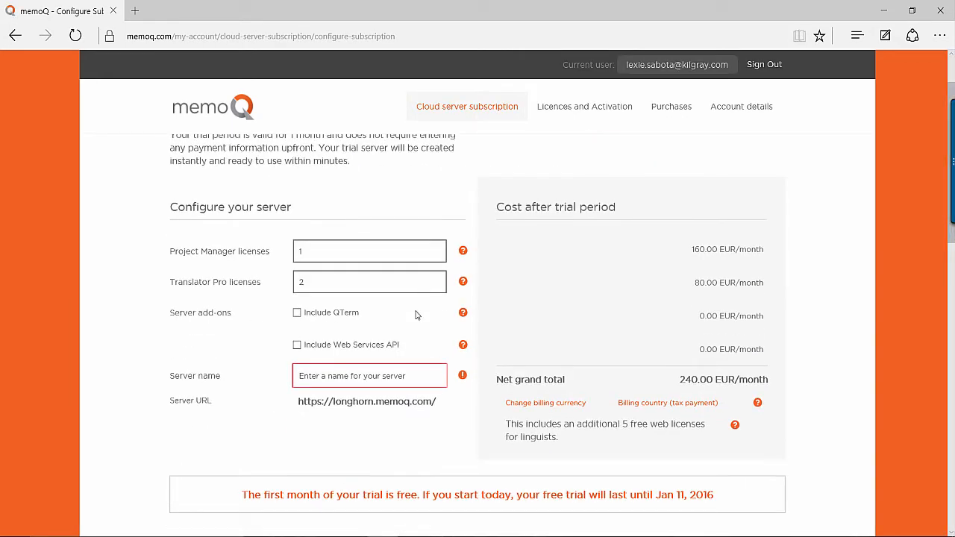
{"action": "left_click", "coordinate": [369, 281]}
{"action": "type", "text": "1"}
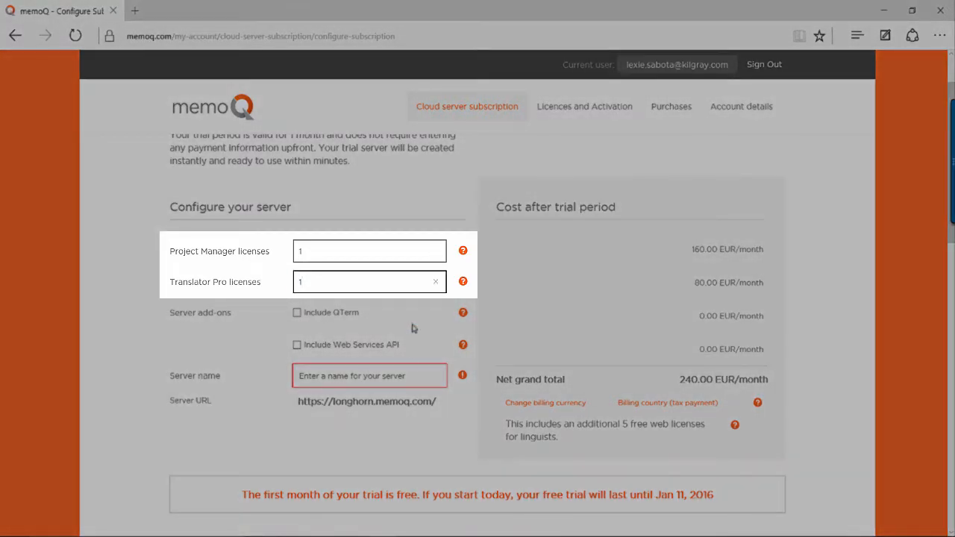
{"action": "left_click", "coordinate": [369, 376]}
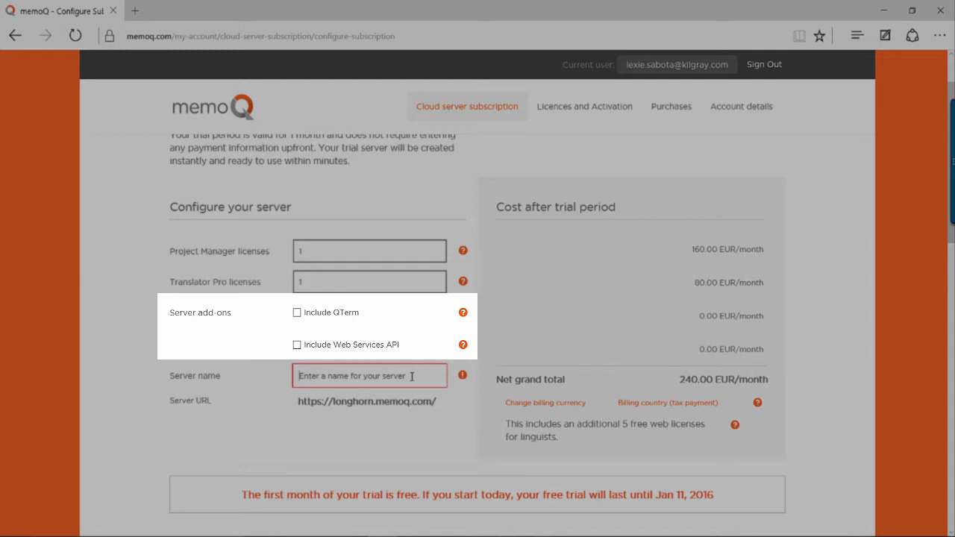
{"action": "type", "text": "dem"}
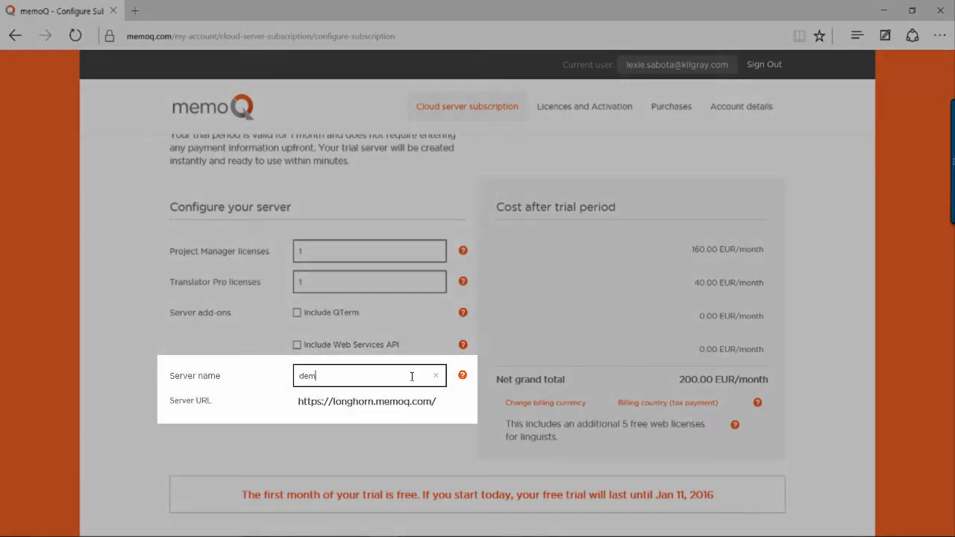
{"action": "type", "text": "o"}
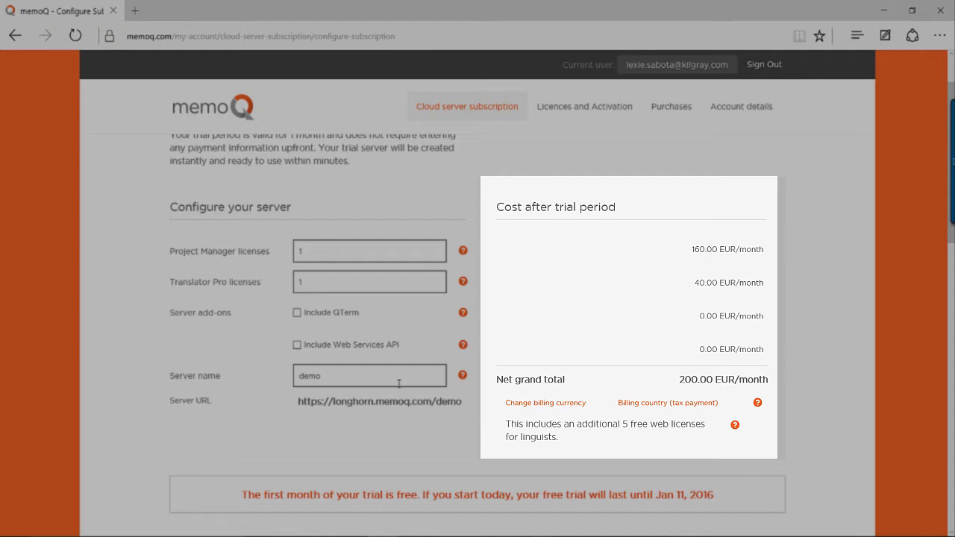
{"action": "scroll", "scroll_direction": "down", "scroll_amount": 3}
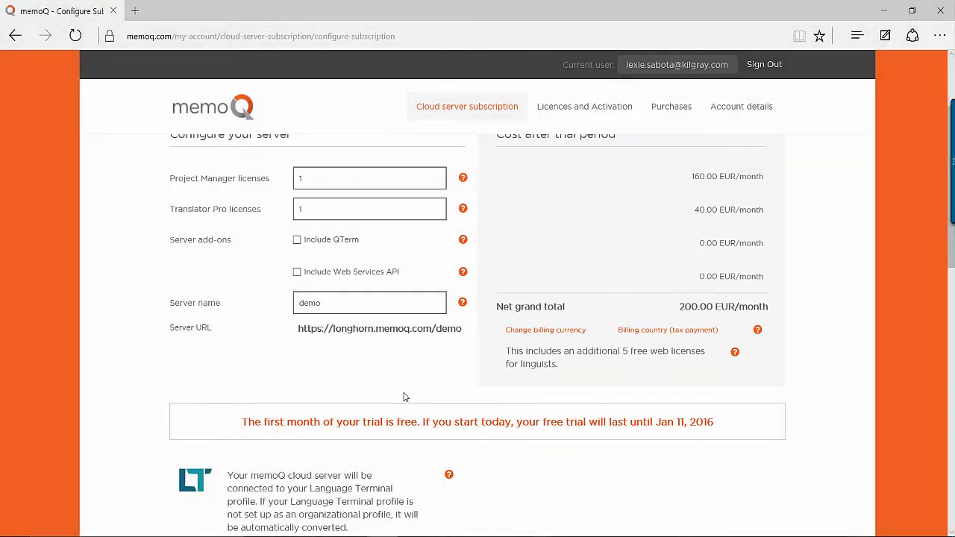
{"action": "scroll", "scroll_direction": "down", "scroll_amount": 3}
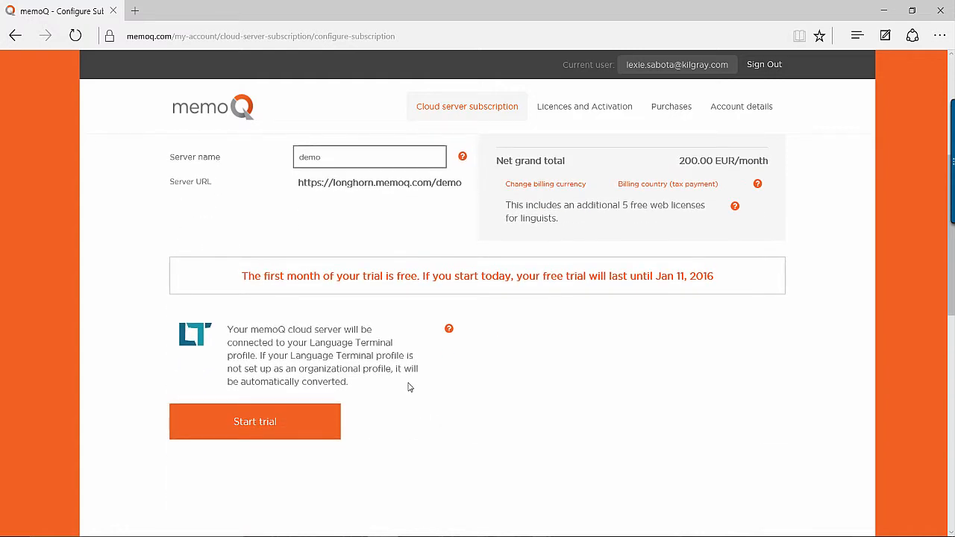
{"action": "mouse_move", "coordinate": [320, 416]}
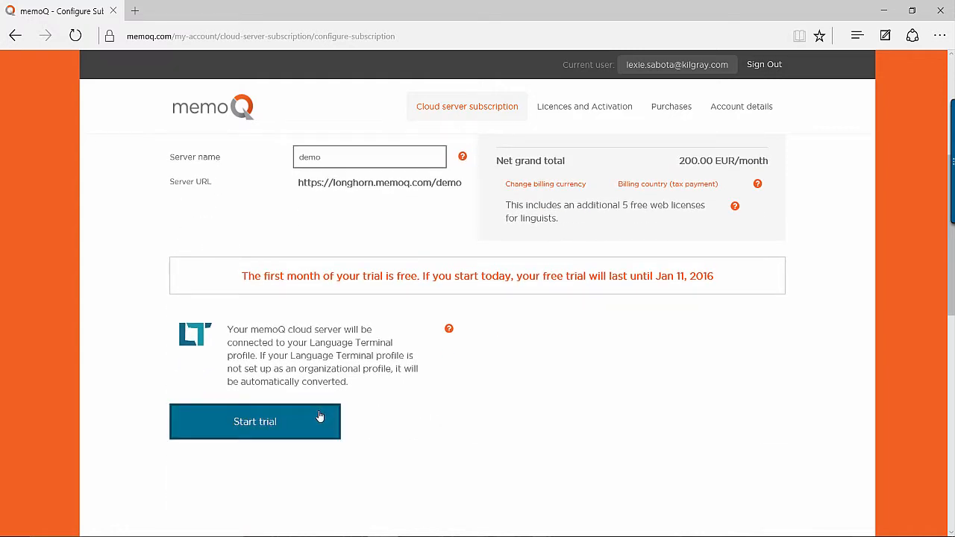
- Start the trial for the demo server and dismiss the thank-you popup
{"action": "left_click", "coordinate": [254, 422]}
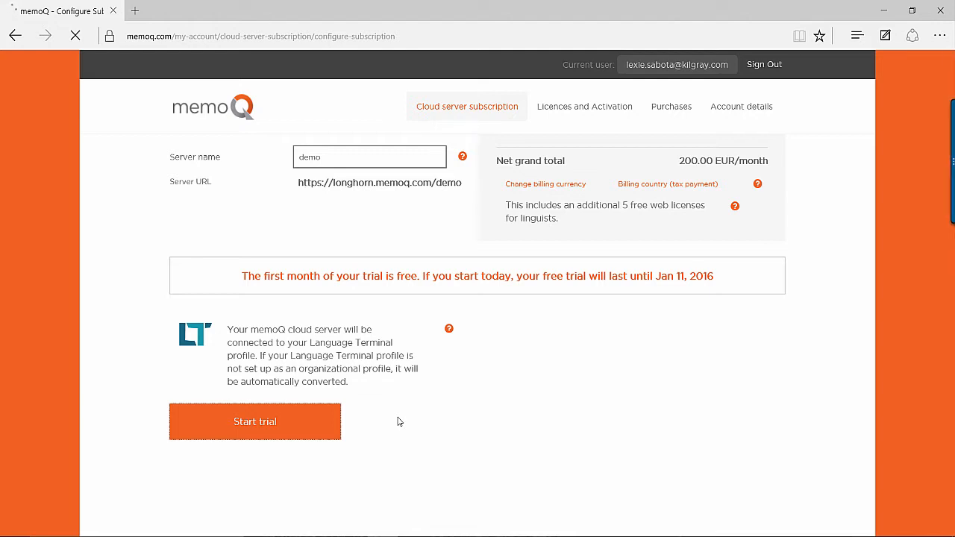
{"action": "left_click", "coordinate": [255, 421]}
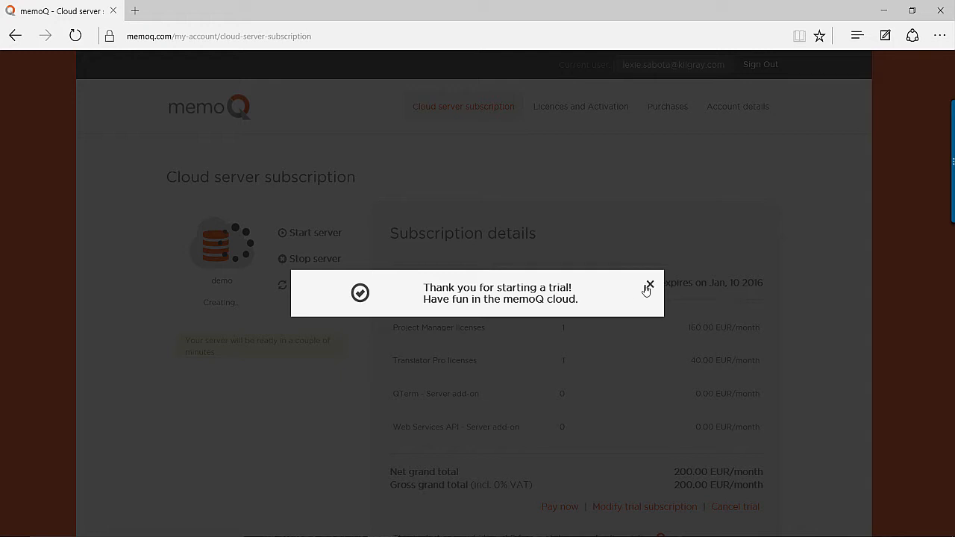
{"action": "left_click", "coordinate": [648, 286]}
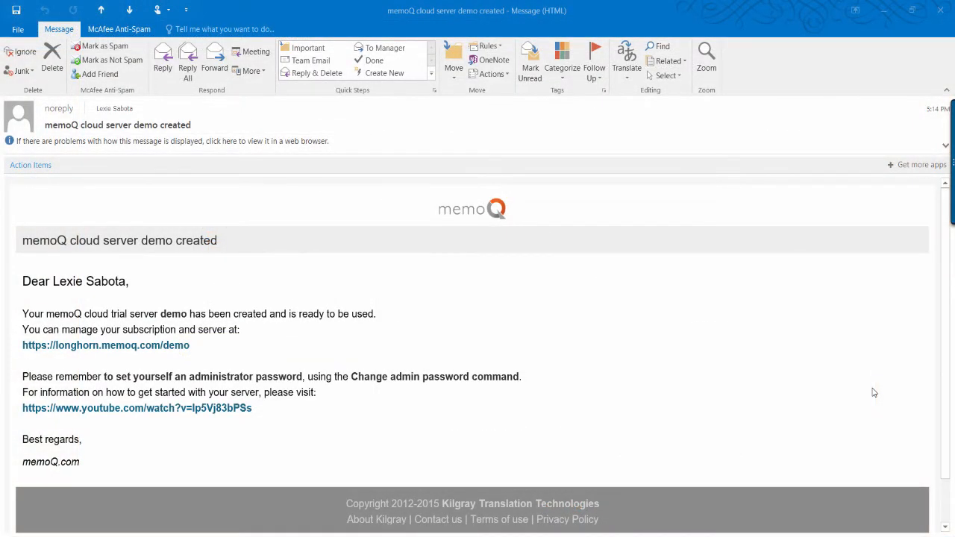
- Check the demo server shows Running, then launch memoQ's Activation Wizard
{"action": "left_click", "coordinate": [105, 345]}
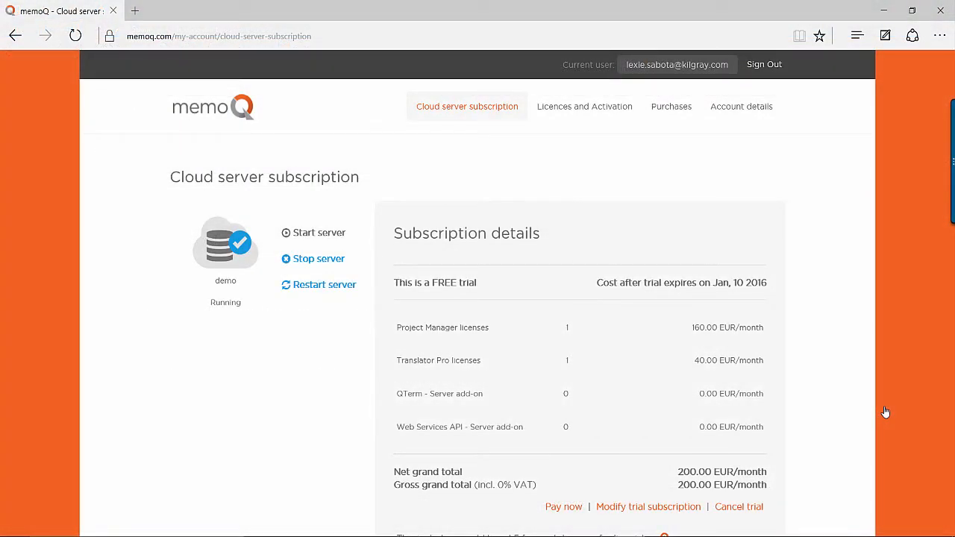
{"action": "scroll", "scroll_direction": "down", "scroll_amount": 3}
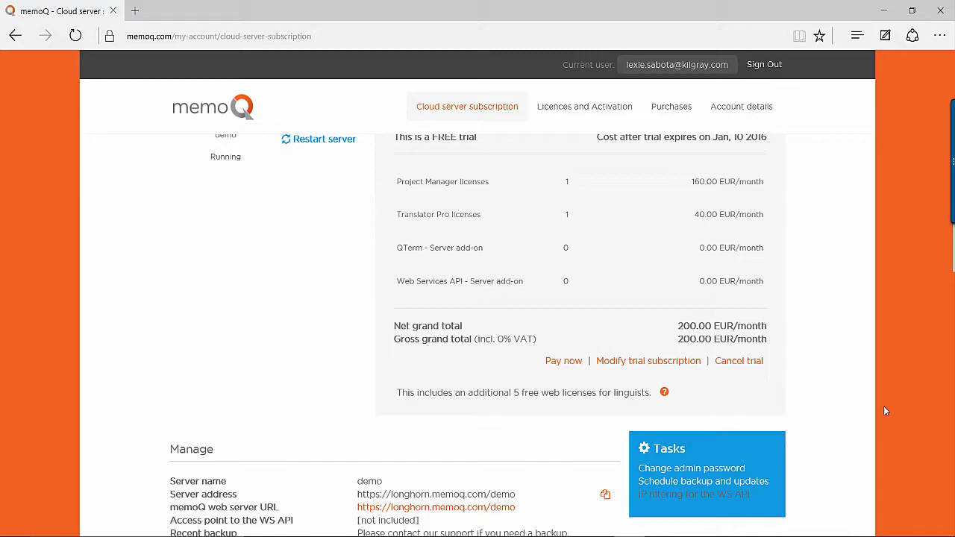
{"action": "scroll", "scroll_direction": "down", "scroll_amount": 3}
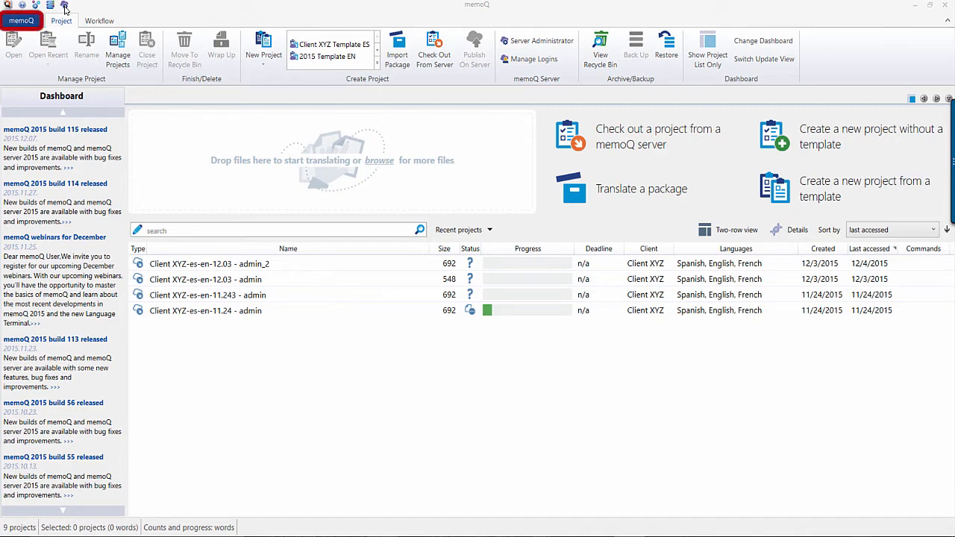
{"action": "left_click", "coordinate": [20, 20]}
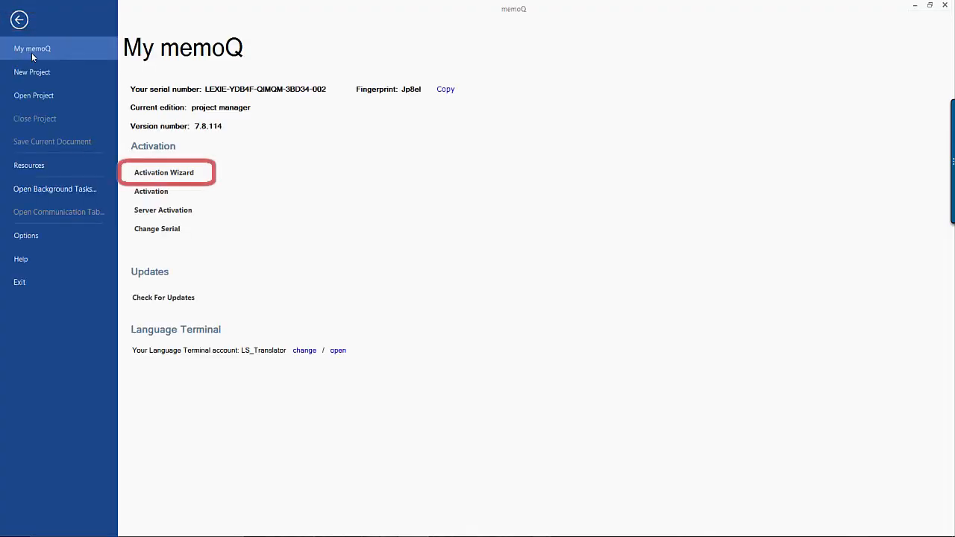
{"action": "mouse_move", "coordinate": [96, 126]}
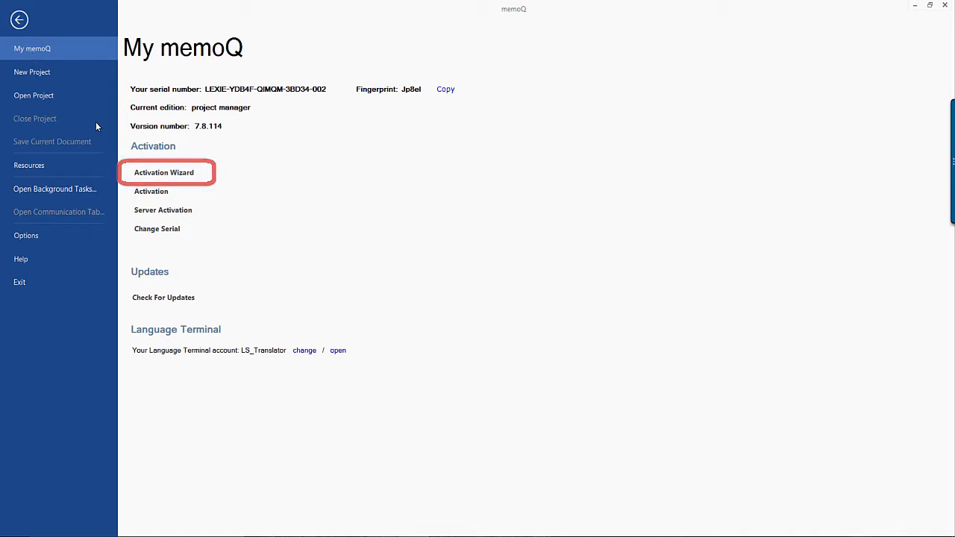
{"action": "left_click", "coordinate": [163, 173]}
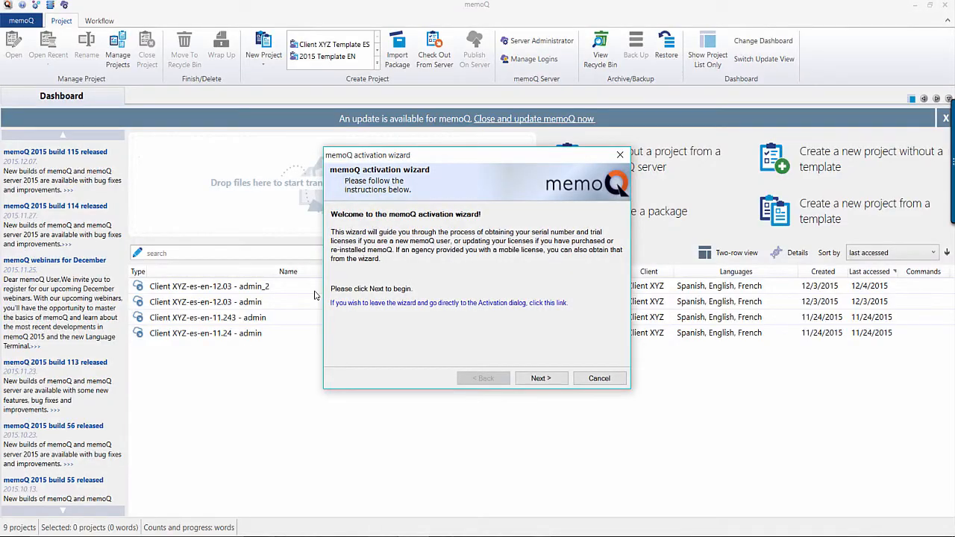
- Set up CAL licensing against the demo server, logging in as admin
{"action": "left_click", "coordinate": [541, 378]}
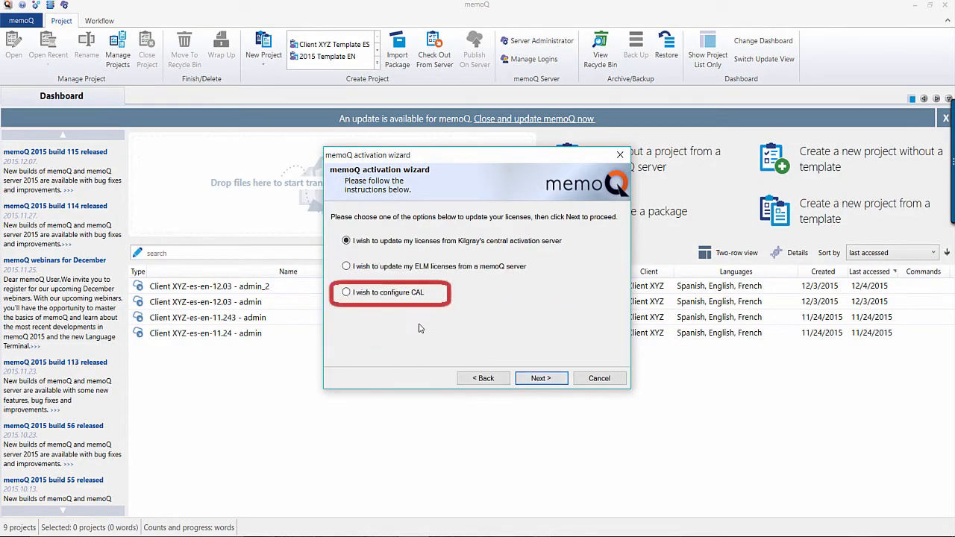
{"action": "left_click", "coordinate": [345, 291]}
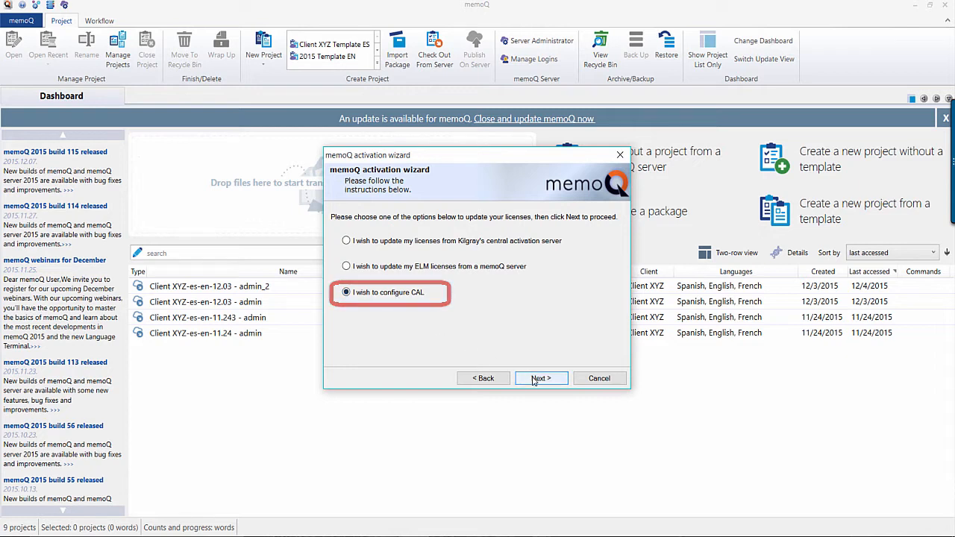
{"action": "left_click", "coordinate": [541, 378]}
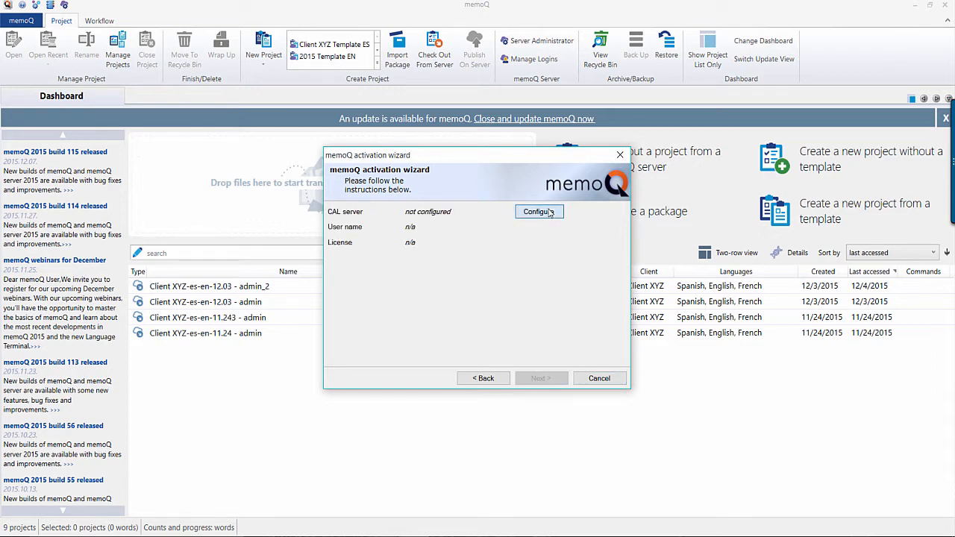
{"action": "left_click", "coordinate": [539, 212]}
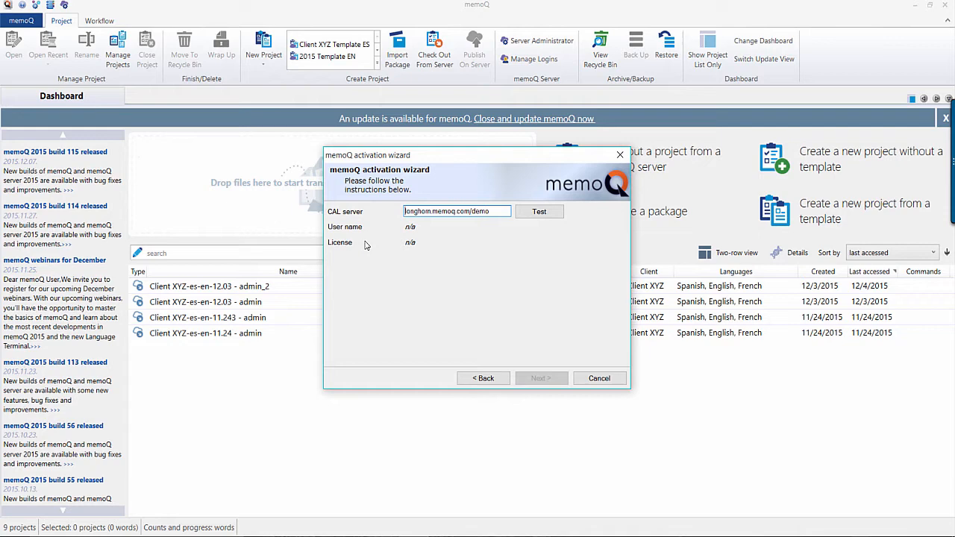
{"action": "left_click", "coordinate": [539, 211]}
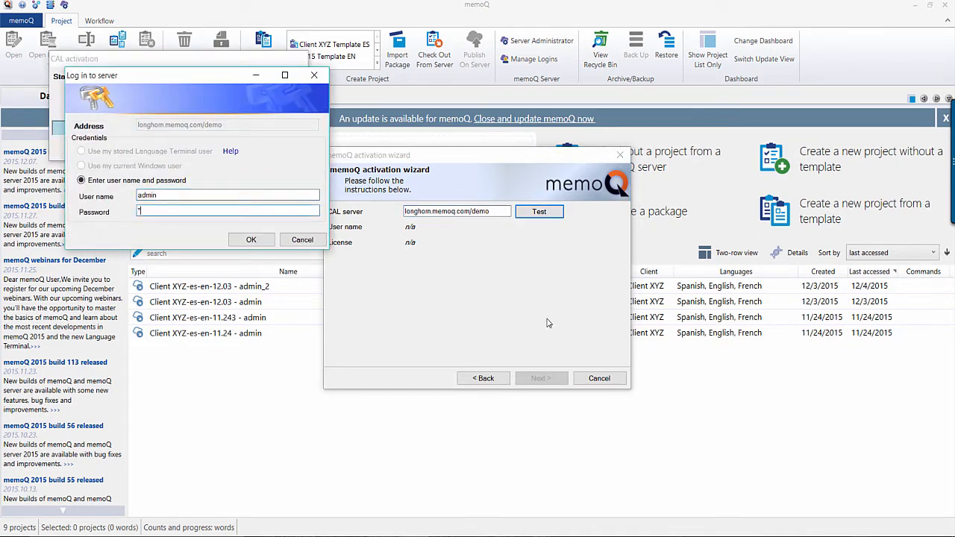
{"action": "left_click", "coordinate": [251, 240]}
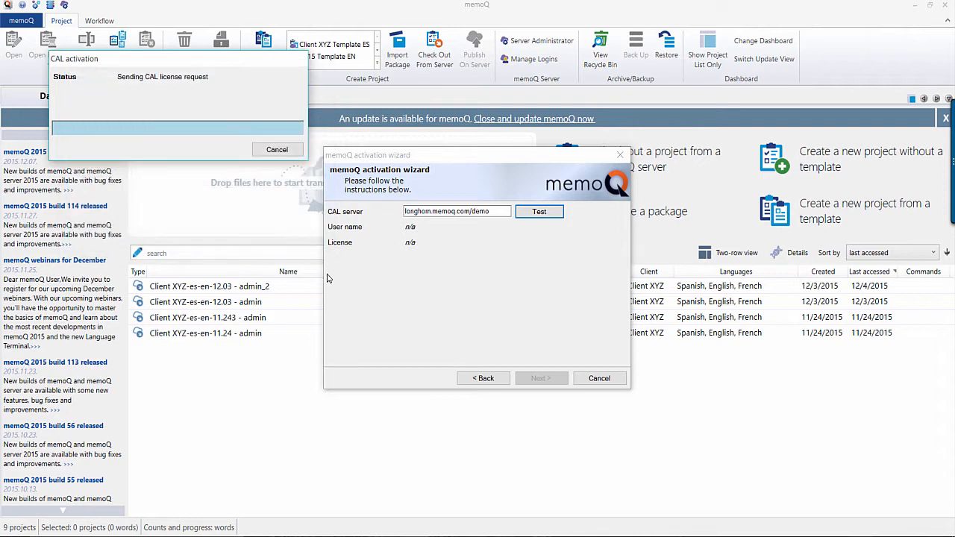
{"action": "left_click", "coordinate": [539, 211]}
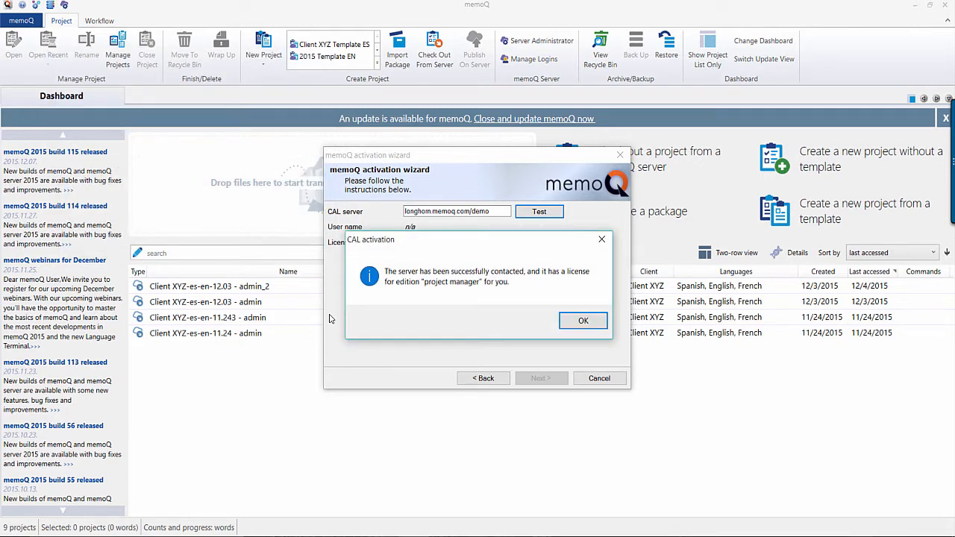
{"action": "mouse_move", "coordinate": [511, 336]}
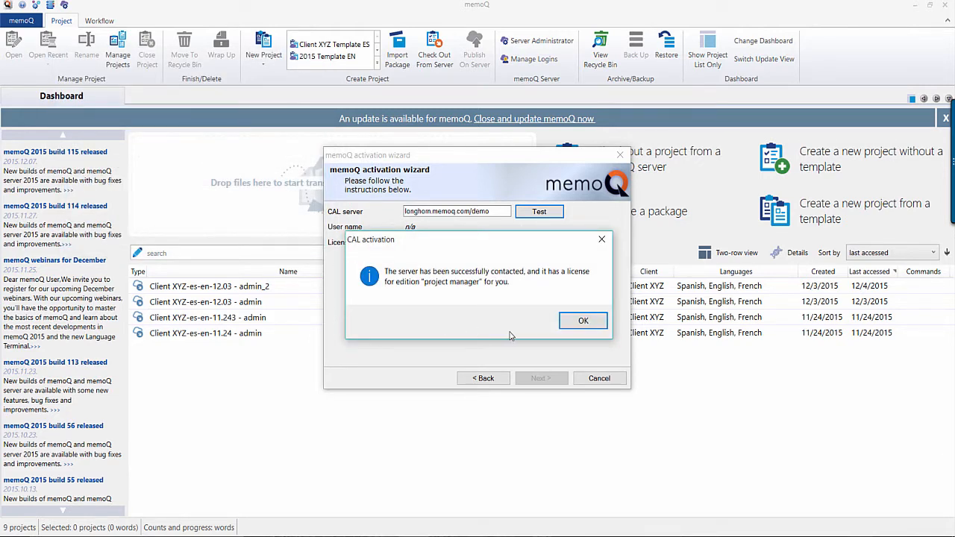
- Acknowledge the successful license server contact and finish the activation wizard
{"action": "left_click", "coordinate": [584, 321]}
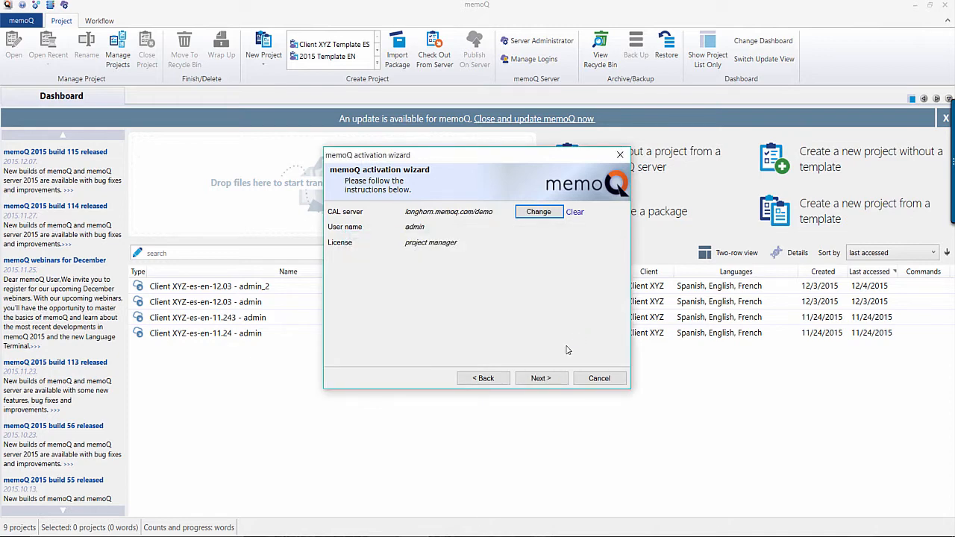
{"action": "left_click", "coordinate": [541, 378]}
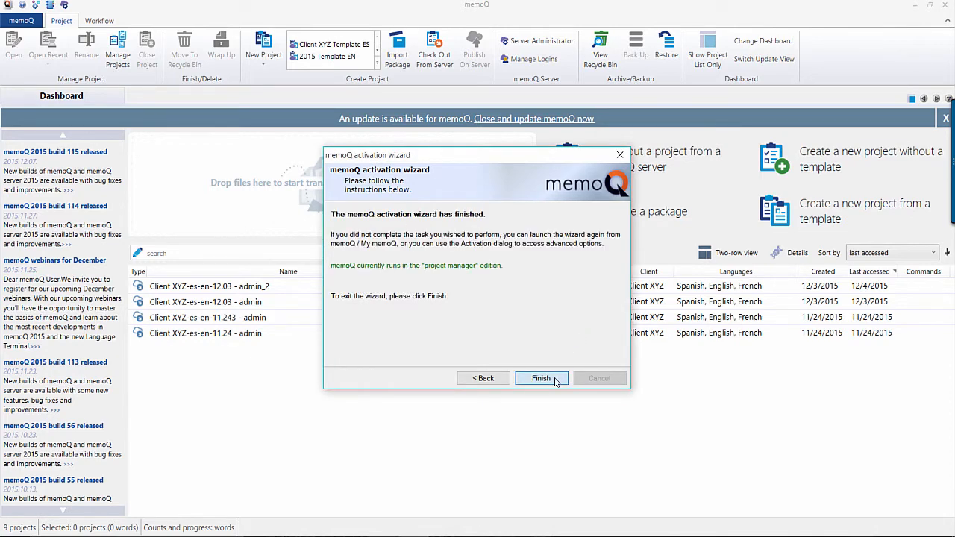
{"action": "left_click", "coordinate": [541, 378]}
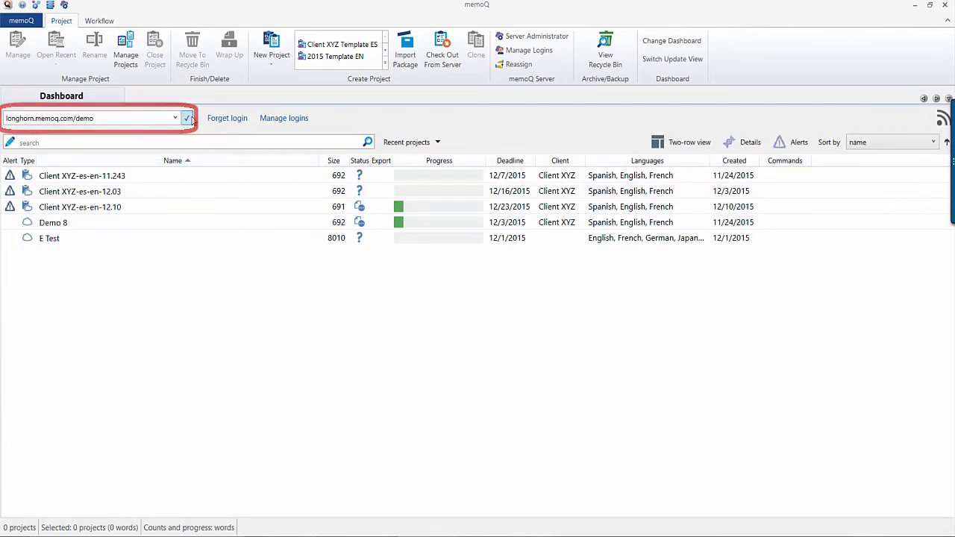
- Connect the Dashboard to the longhorn.memoq.com/demo server
{"action": "left_click", "coordinate": [187, 118]}
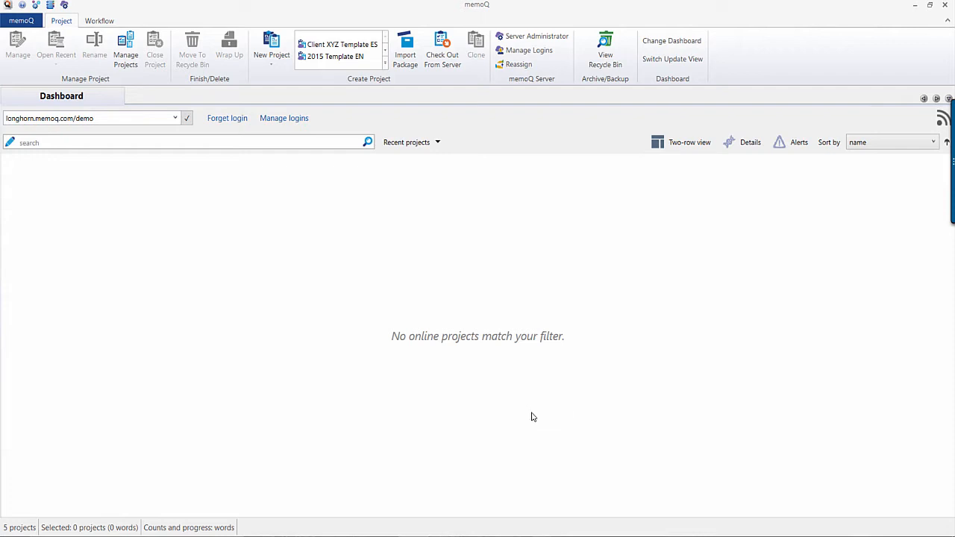
{"action": "mouse_move", "coordinate": [552, 428]}
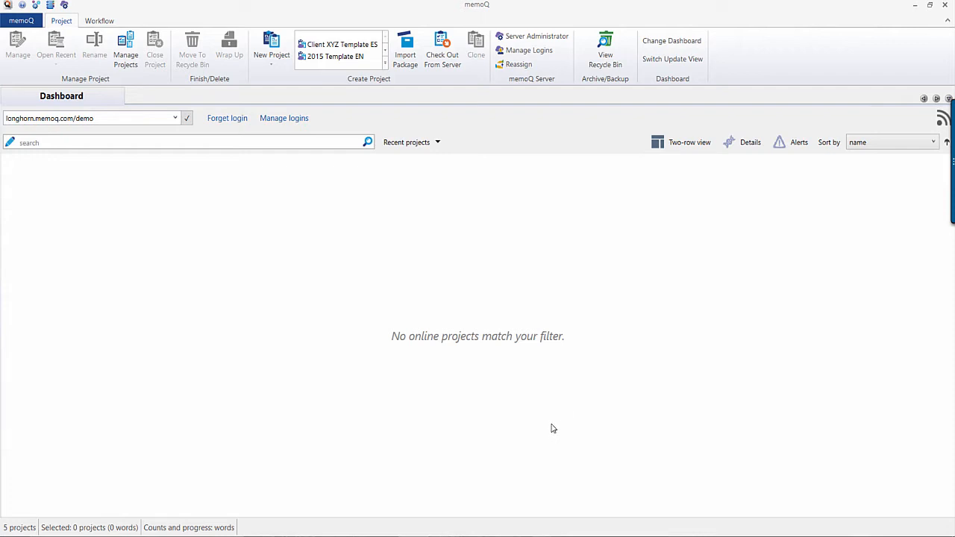
{"action": "mouse_move", "coordinate": [536, 36]}
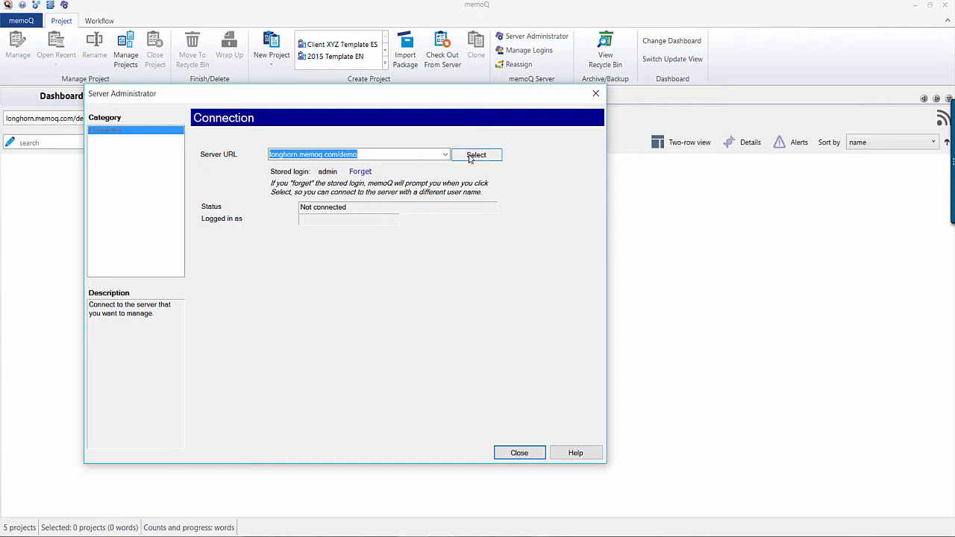
- Connect Server Administrator to the demo server as admin and show User management
{"action": "left_click", "coordinate": [476, 155]}
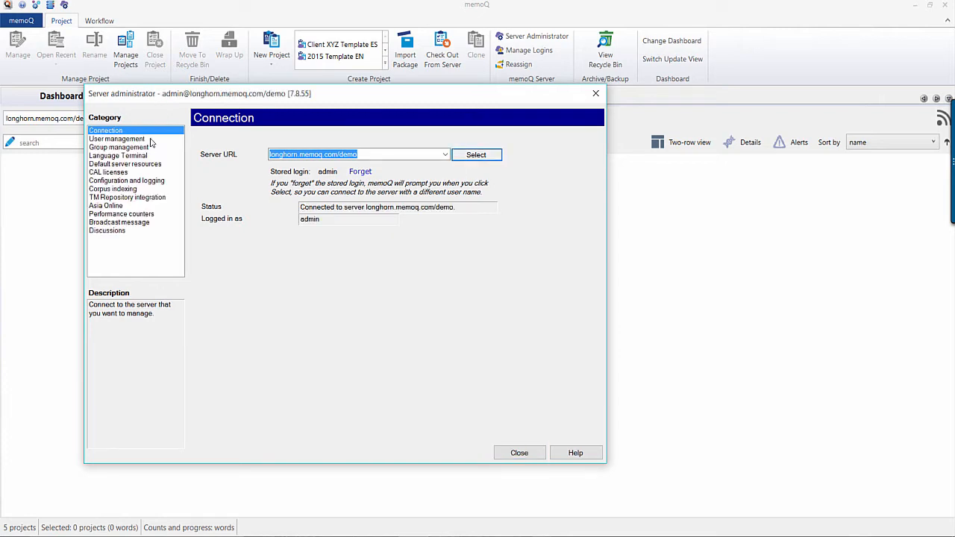
{"action": "left_click", "coordinate": [116, 138]}
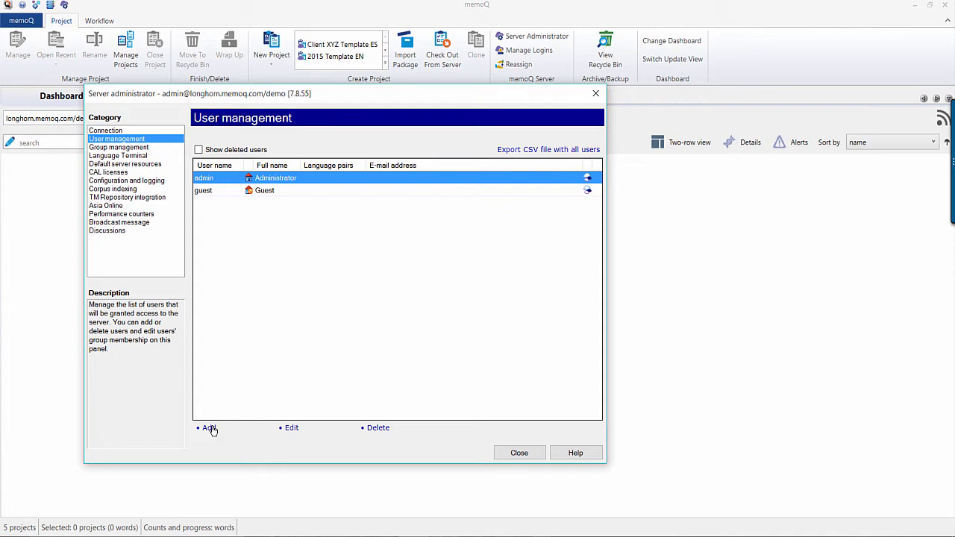
- Add user Translator 1 with both package workflows, in the Internal translators group
{"action": "left_click", "coordinate": [208, 428]}
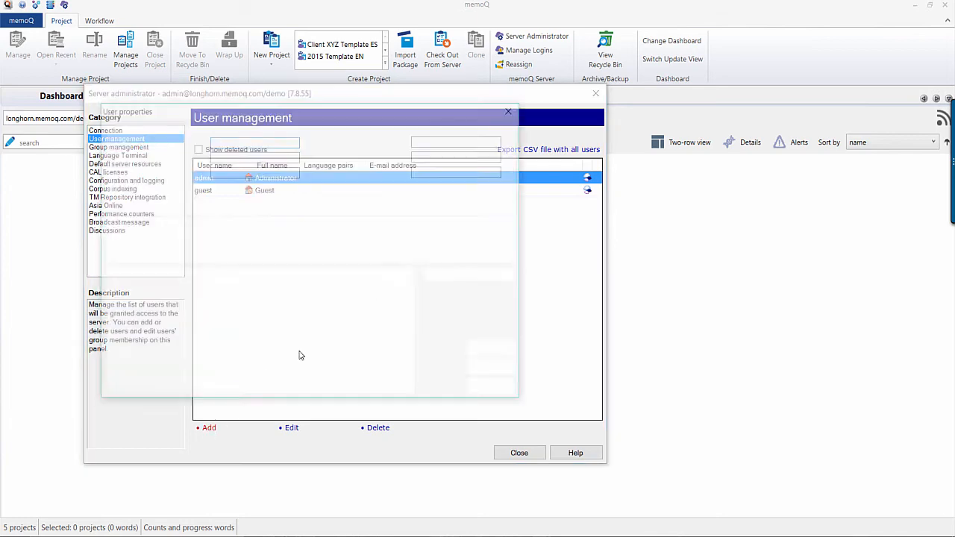
{"action": "left_click", "coordinate": [208, 428]}
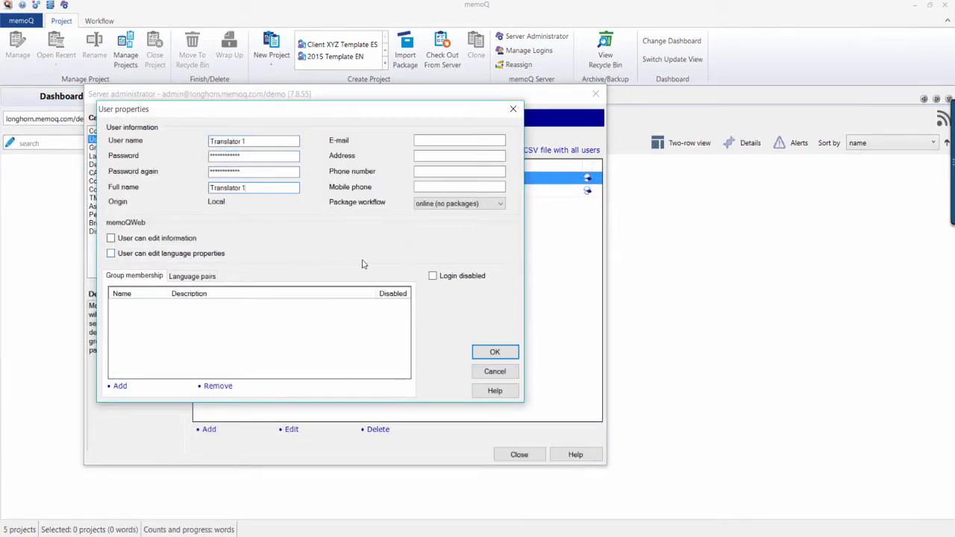
{"action": "left_click", "coordinate": [458, 203]}
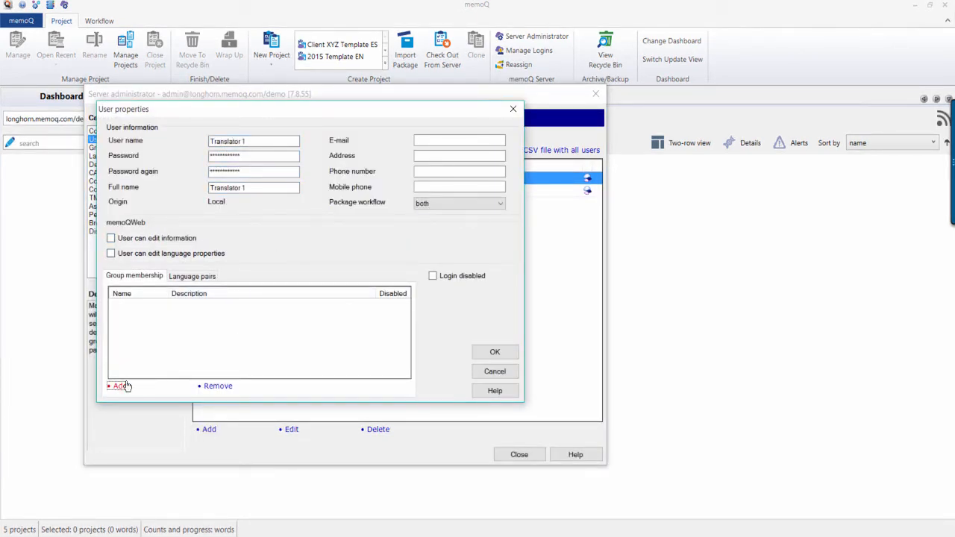
{"action": "left_click", "coordinate": [119, 386]}
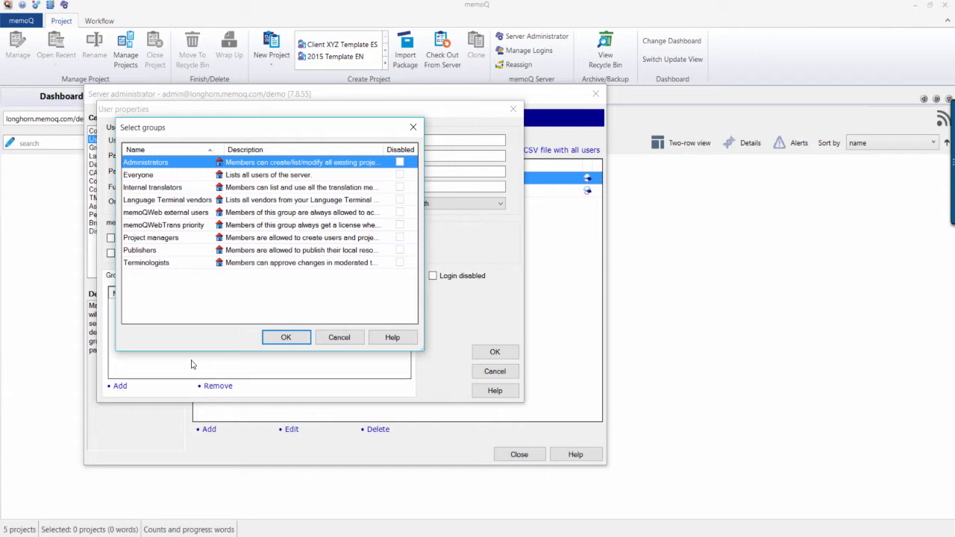
{"action": "left_click", "coordinate": [286, 337]}
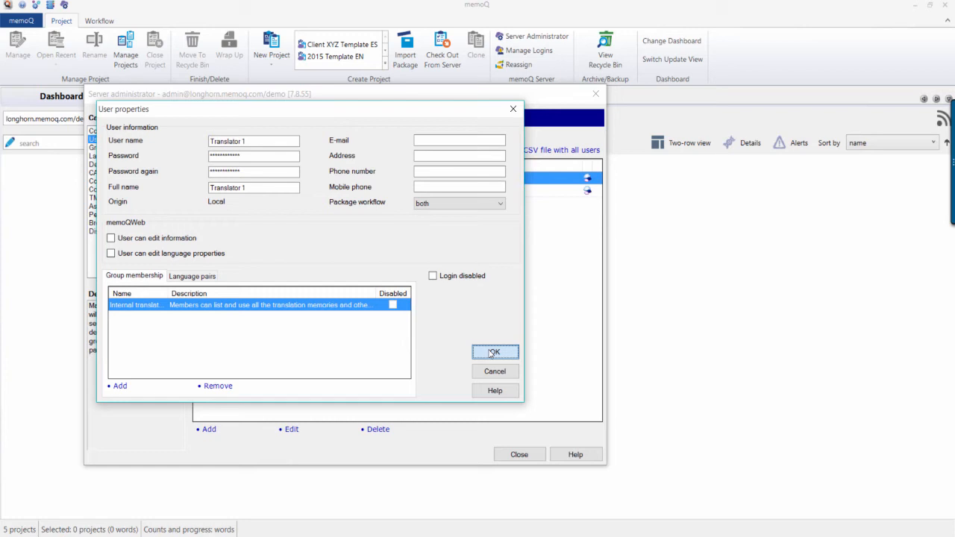
{"action": "left_click", "coordinate": [494, 351]}
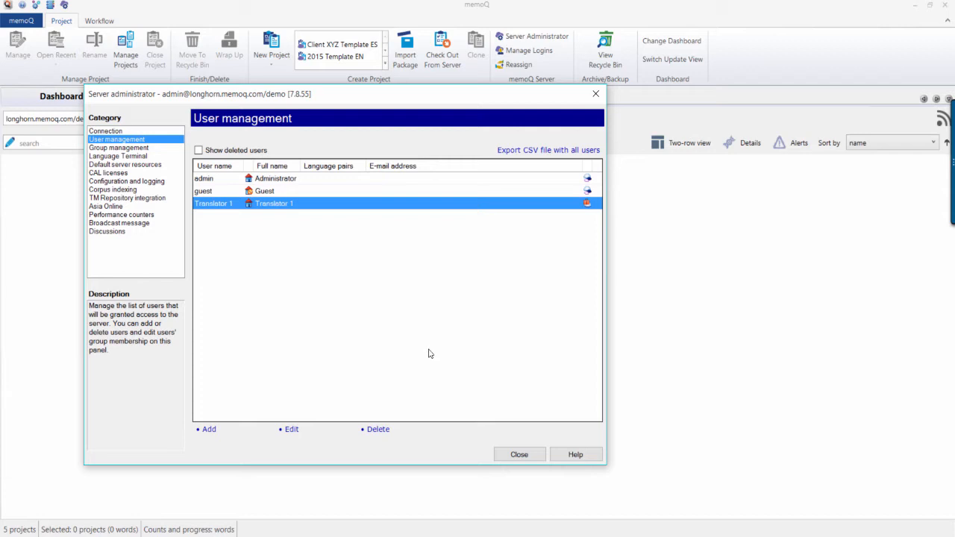
{"action": "mouse_move", "coordinate": [408, 343]}
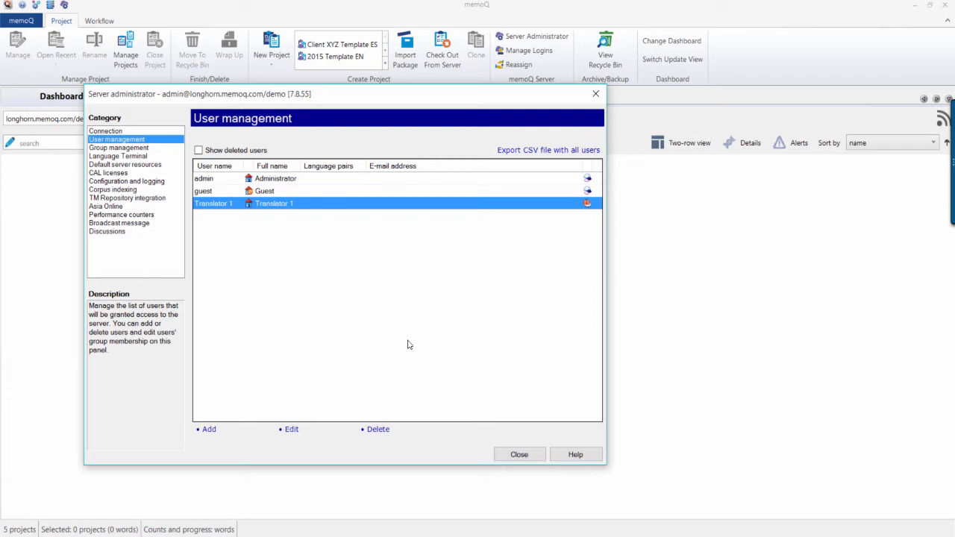
{"action": "mouse_move", "coordinate": [117, 180]}
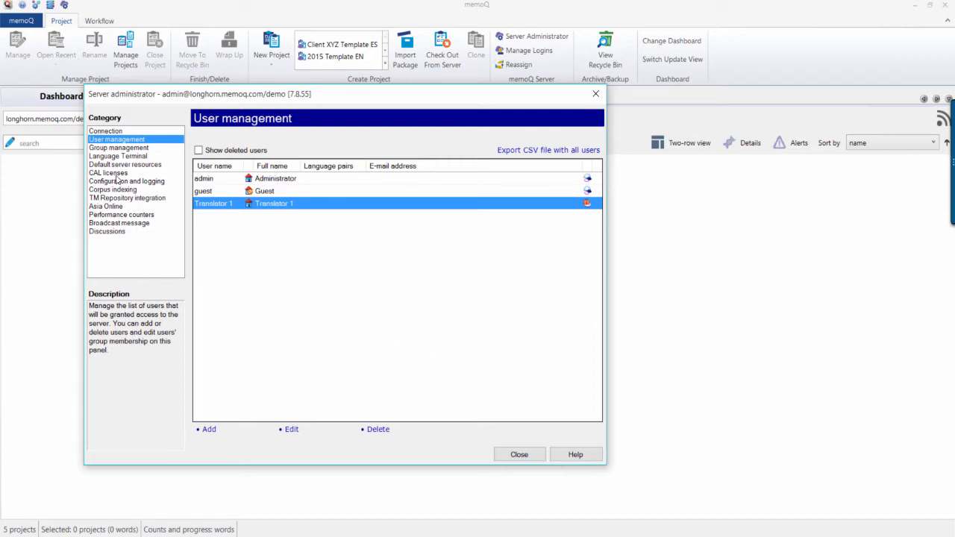
- Grant Translator 1 a translator pro CAL licence expiring 12/24/2015, then close administration
{"action": "left_click", "coordinate": [107, 173]}
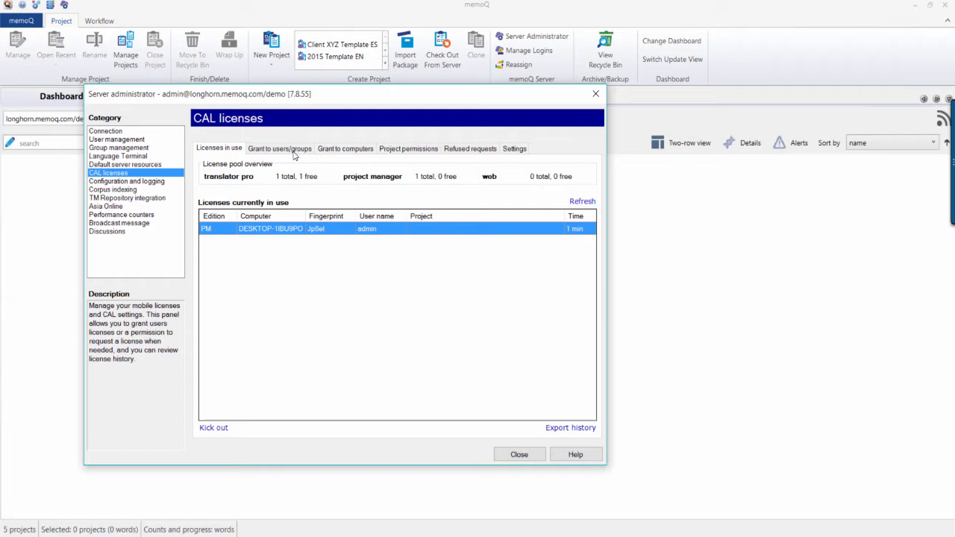
{"action": "left_click", "coordinate": [279, 148]}
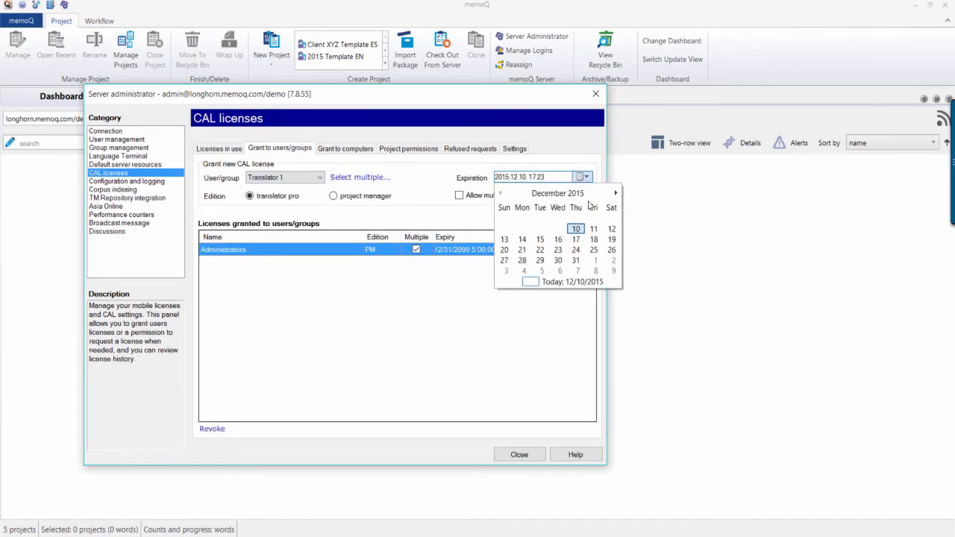
{"action": "left_click", "coordinate": [575, 249]}
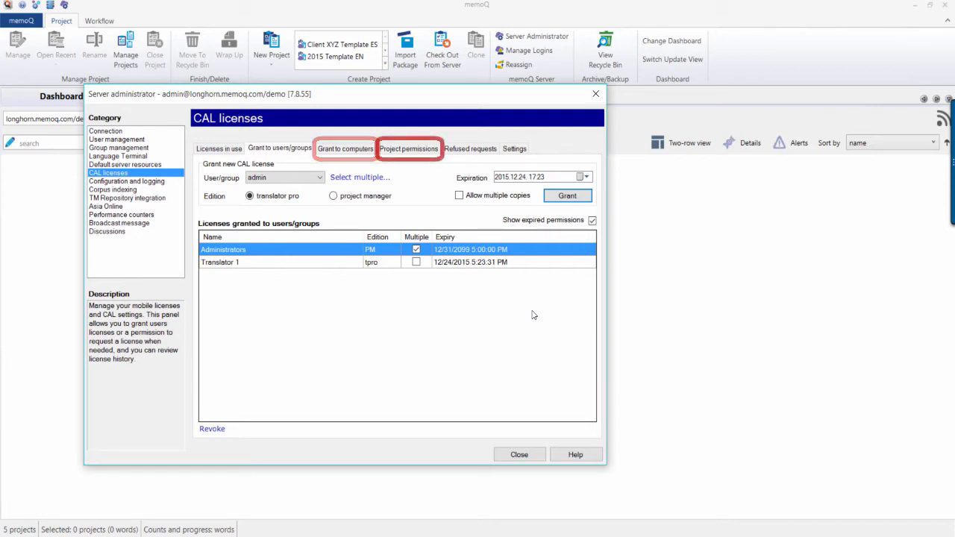
{"action": "left_click", "coordinate": [408, 148]}
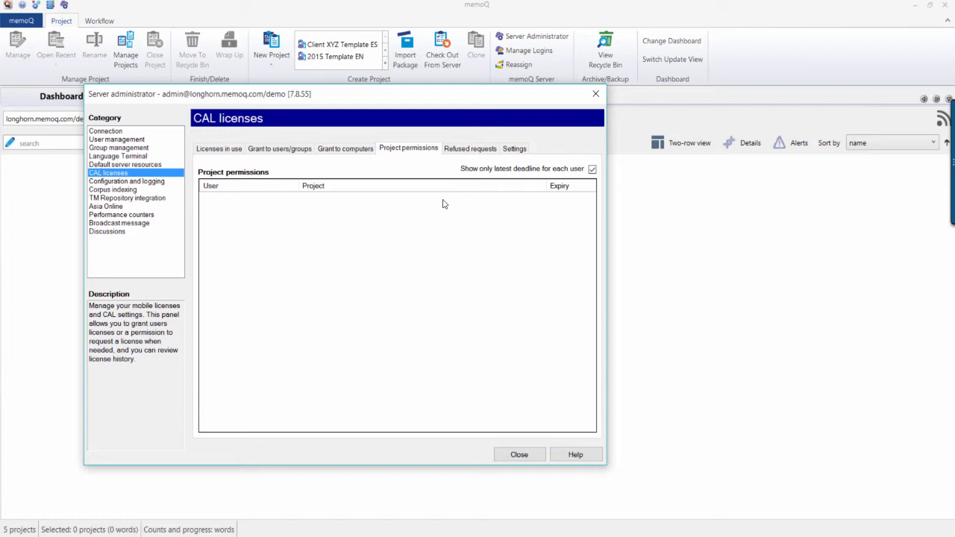
{"action": "left_click", "coordinate": [519, 454]}
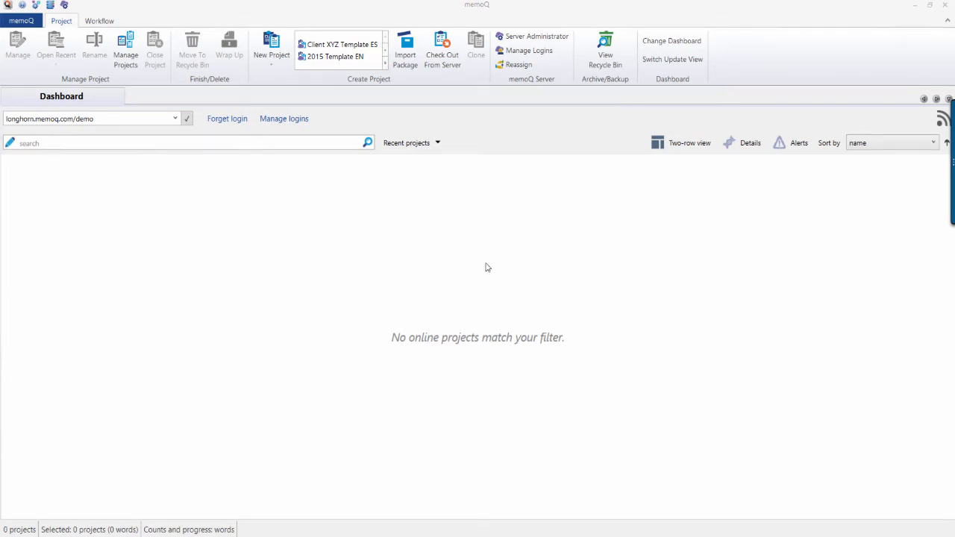
- Create the online project 'Client XYZ Translation' through the New Online Project wizard
{"action": "left_click", "coordinate": [271, 55]}
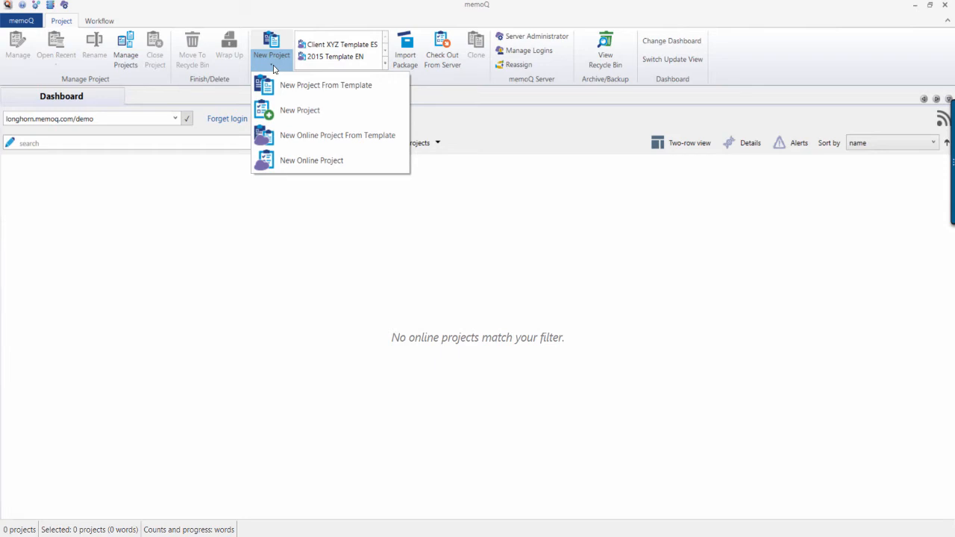
{"action": "mouse_move", "coordinate": [275, 82]}
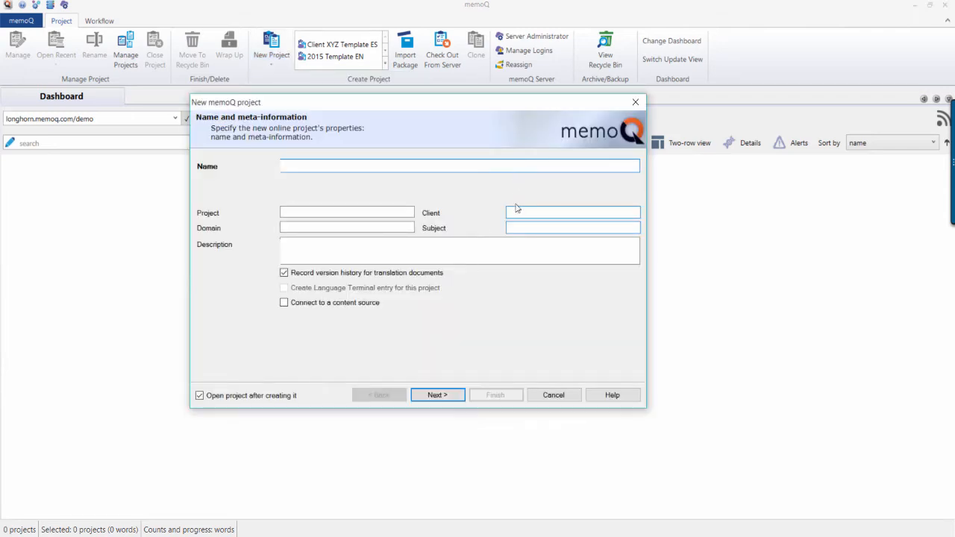
{"action": "left_click", "coordinate": [437, 395]}
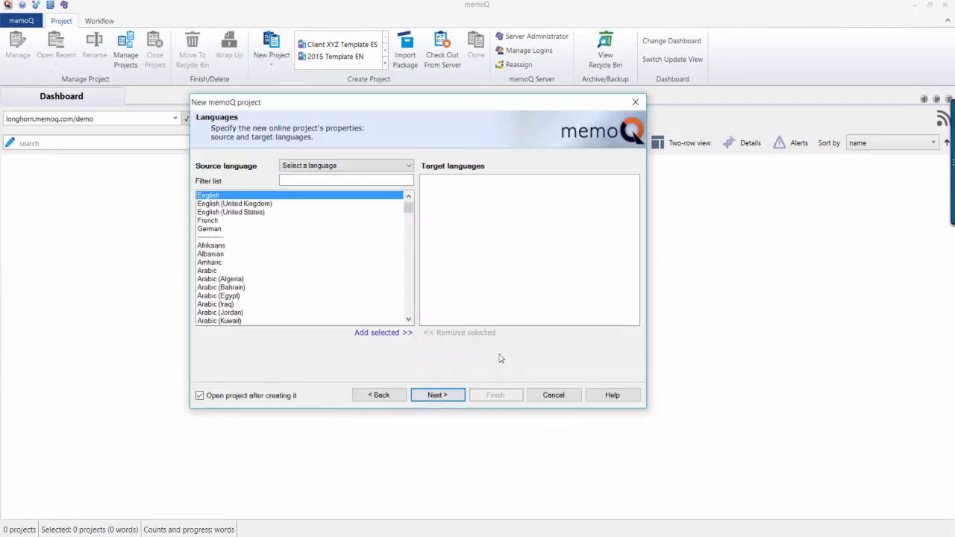
{"action": "left_click", "coordinate": [437, 395]}
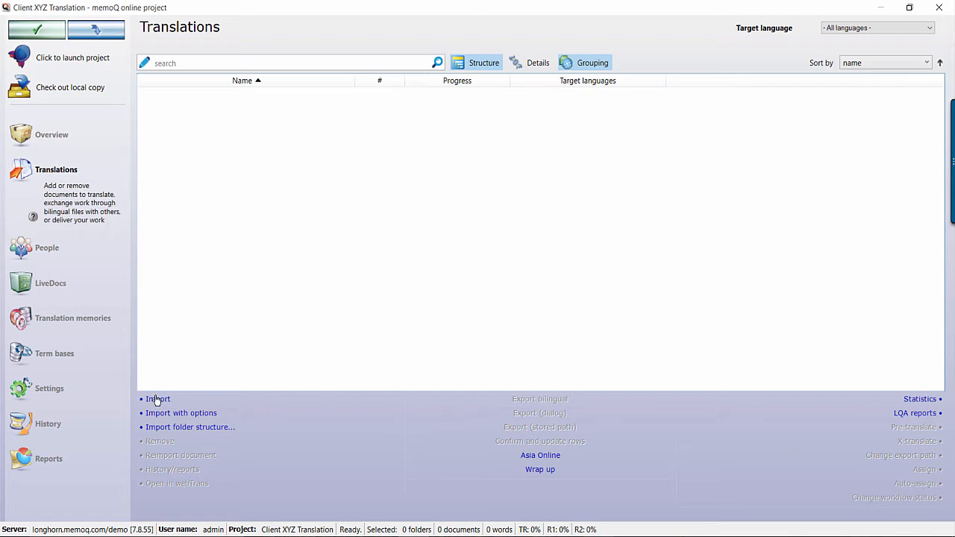
- Import the Spanish Word document with its embedded Excel worksheet, then view the project participants
{"action": "left_click", "coordinate": [157, 398]}
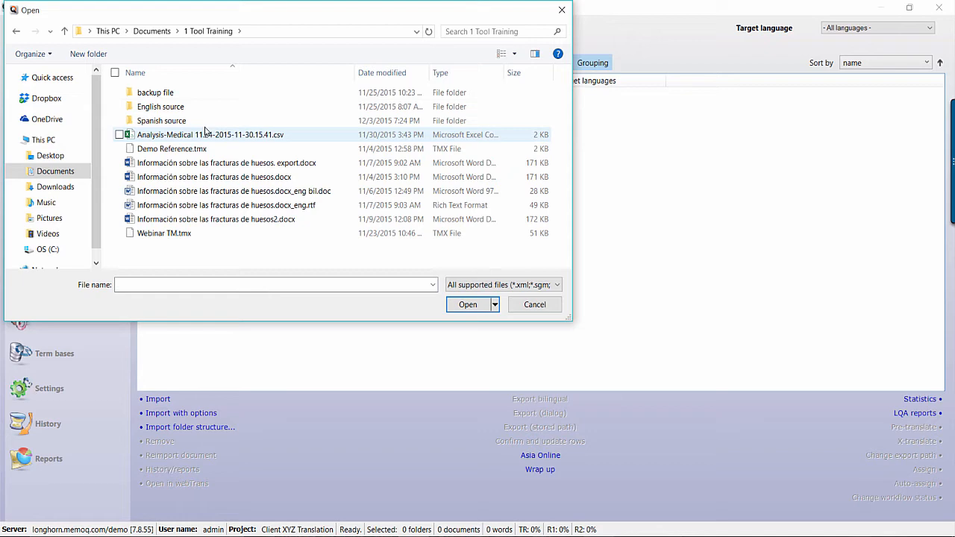
{"action": "left_click", "coordinate": [468, 304]}
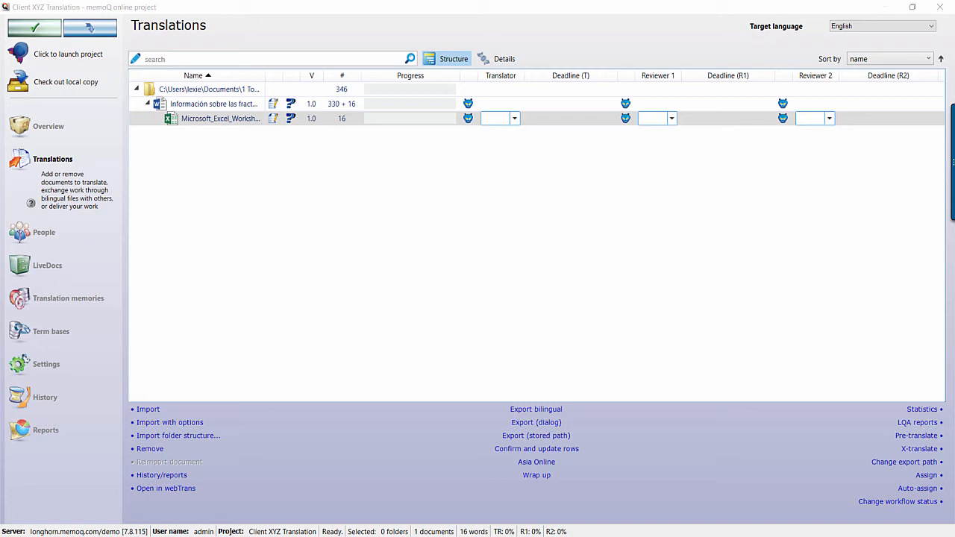
{"action": "mouse_move", "coordinate": [138, 305]}
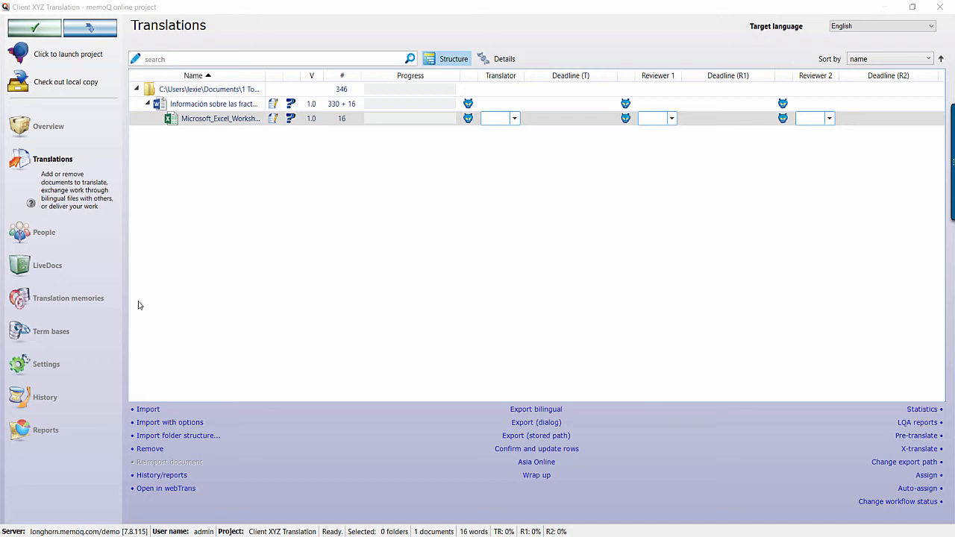
{"action": "left_click", "coordinate": [43, 232]}
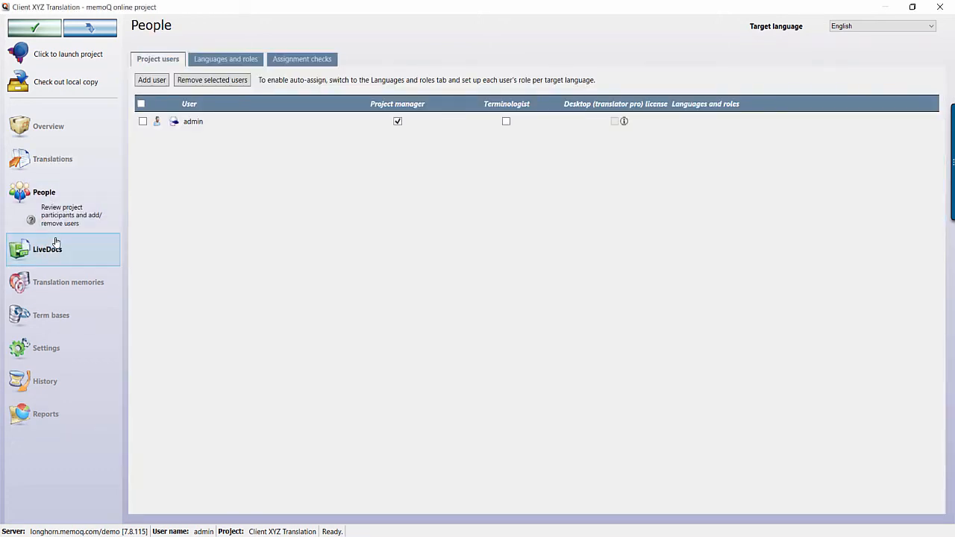
{"action": "mouse_move", "coordinate": [175, 187]}
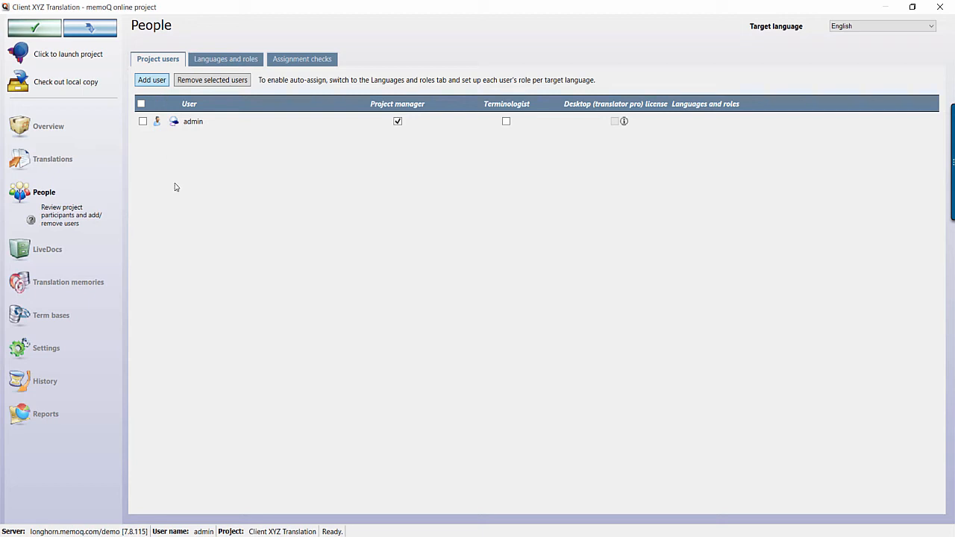
- Add Translator 1 to the project alongside admin and apply the pending changes
{"action": "left_click", "coordinate": [151, 80]}
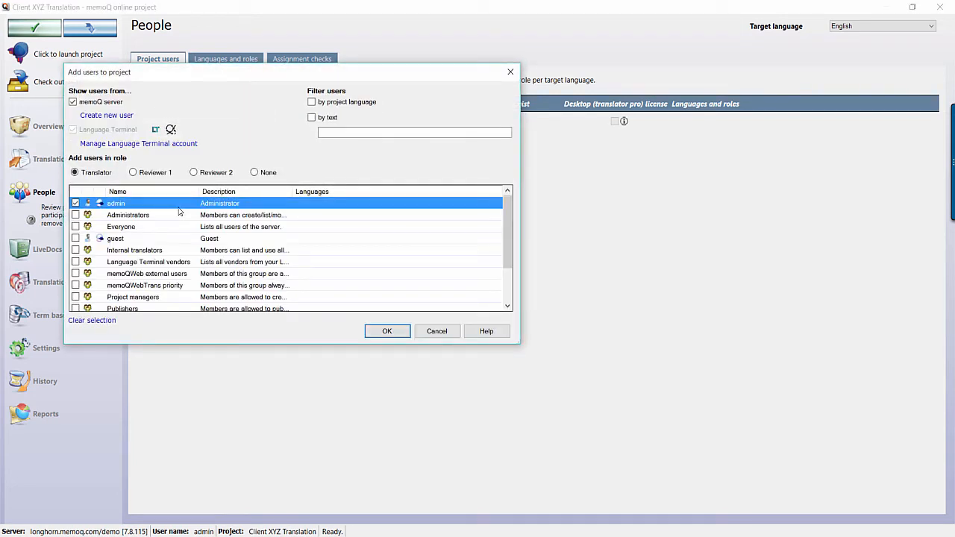
{"action": "scroll", "scroll_direction": "down", "scroll_amount": 3}
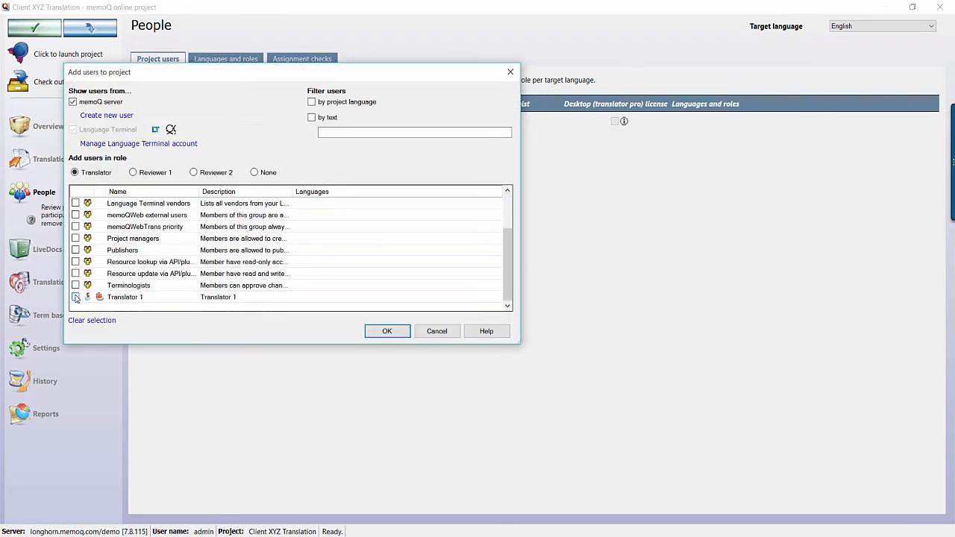
{"action": "left_click", "coordinate": [436, 330]}
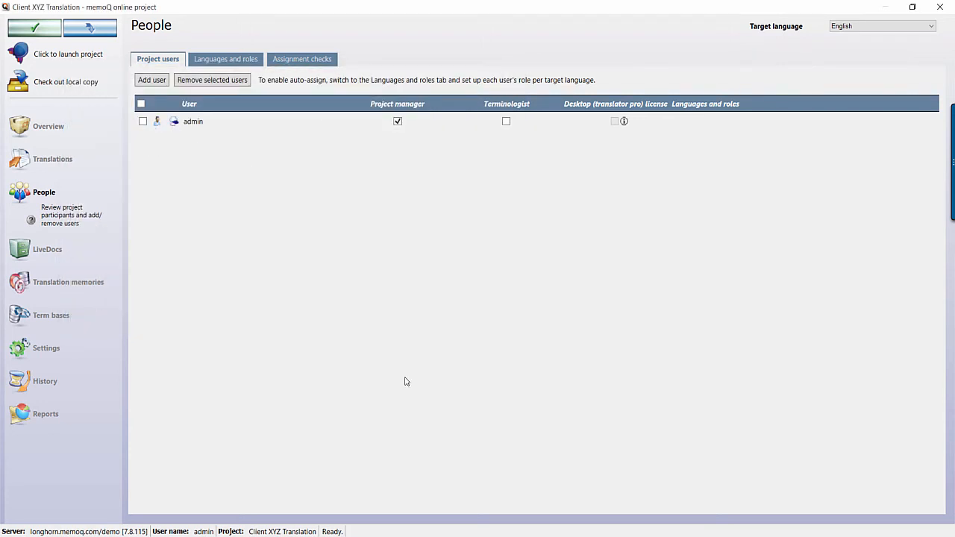
{"action": "left_click", "coordinate": [151, 80]}
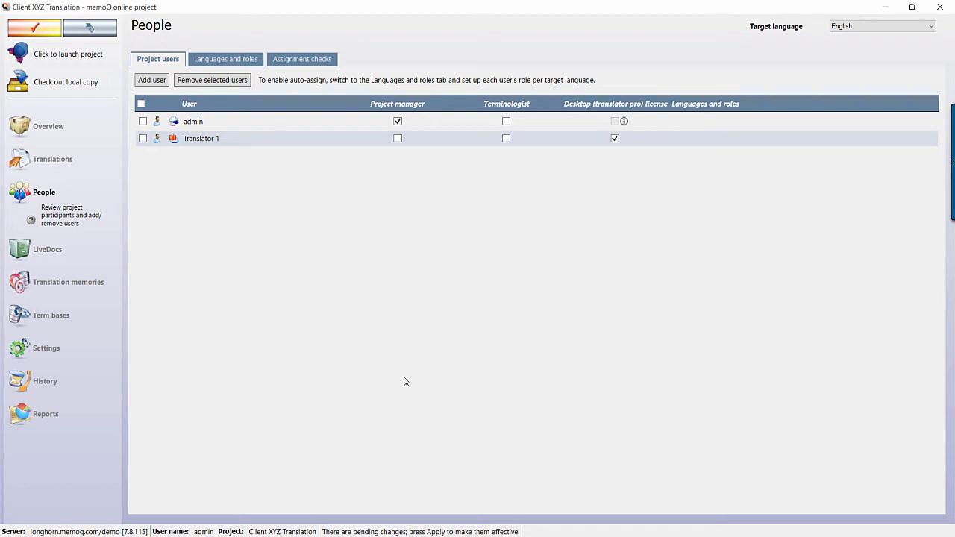
{"action": "mouse_move", "coordinate": [212, 203]}
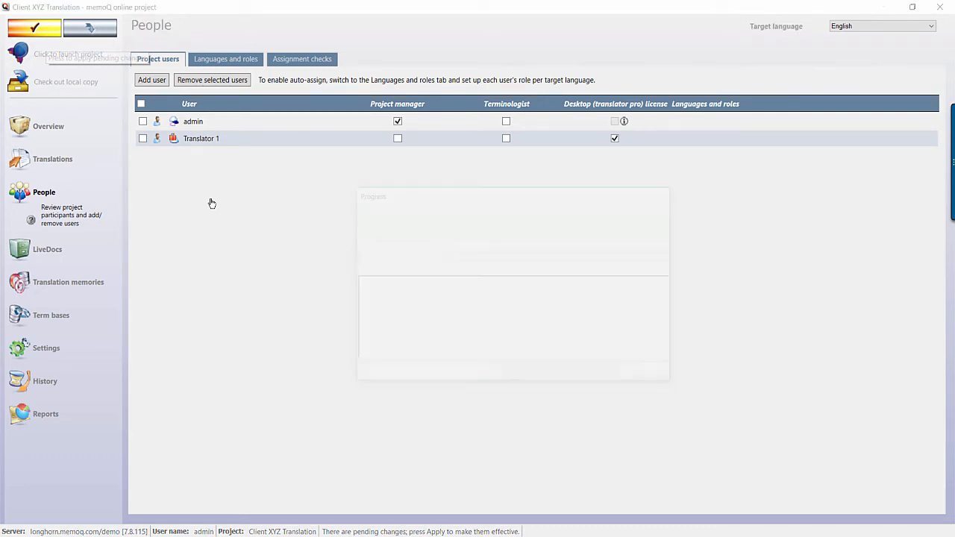
{"action": "left_click", "coordinate": [34, 28]}
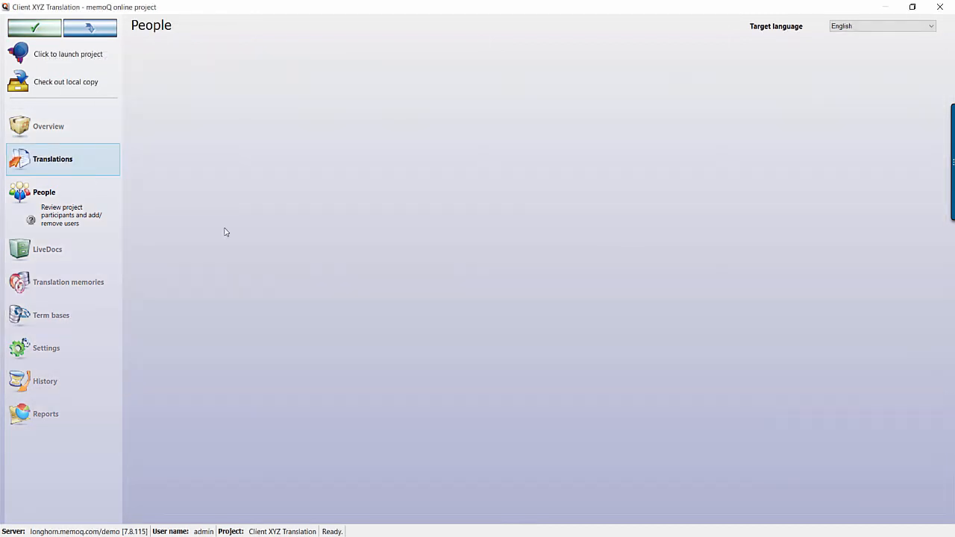
- Assign the imported documents to Translator 1 with a calculated translator deadline
{"action": "left_click", "coordinate": [53, 159]}
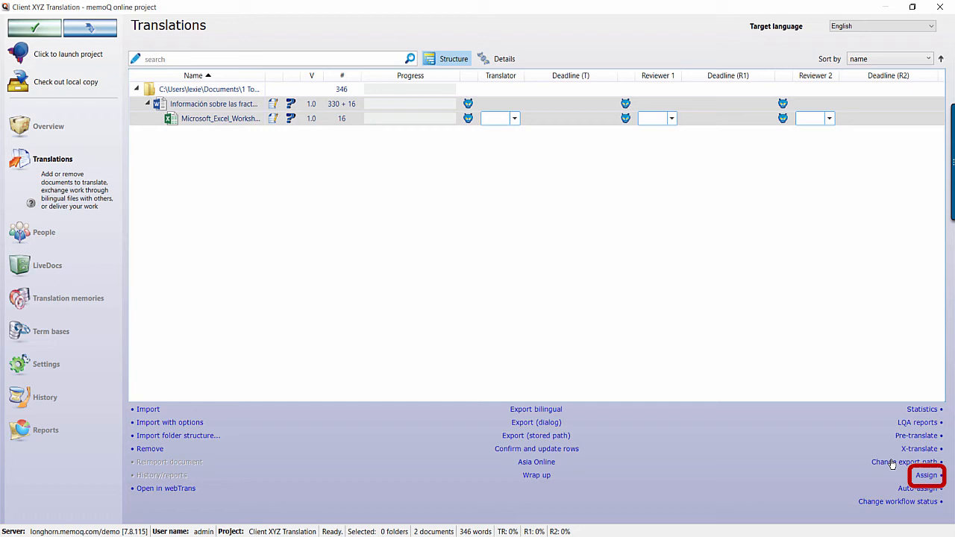
{"action": "left_click", "coordinate": [926, 475]}
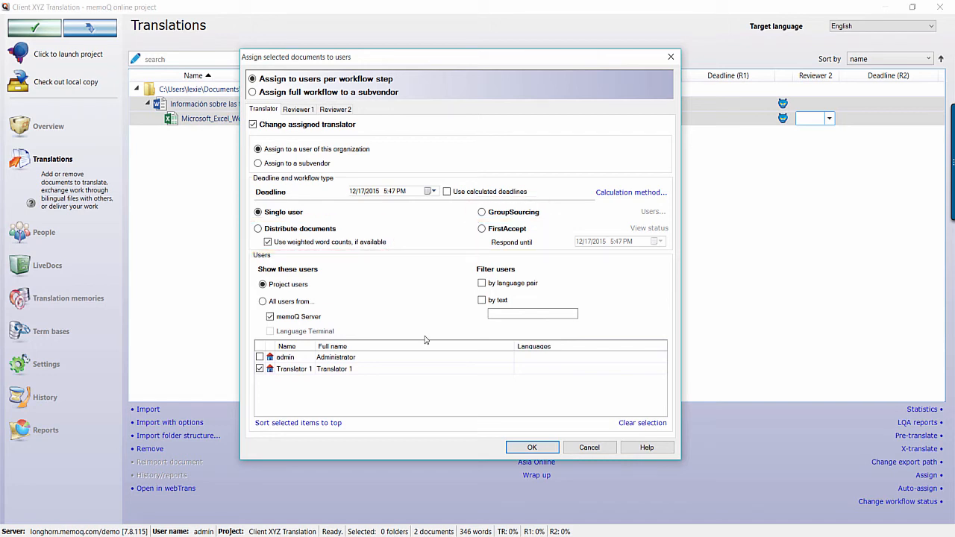
{"action": "mouse_move", "coordinate": [462, 211]}
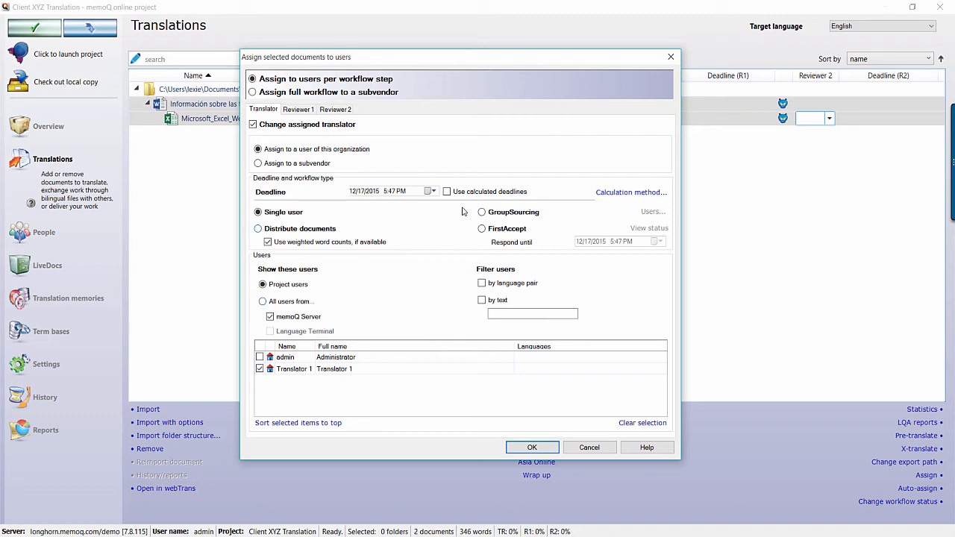
{"action": "left_click", "coordinate": [631, 192]}
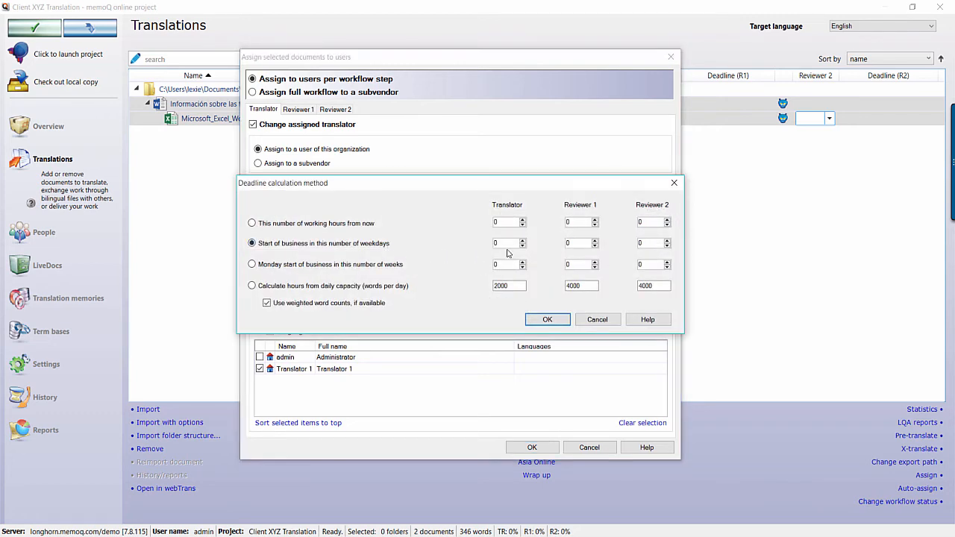
{"action": "left_click", "coordinate": [547, 319]}
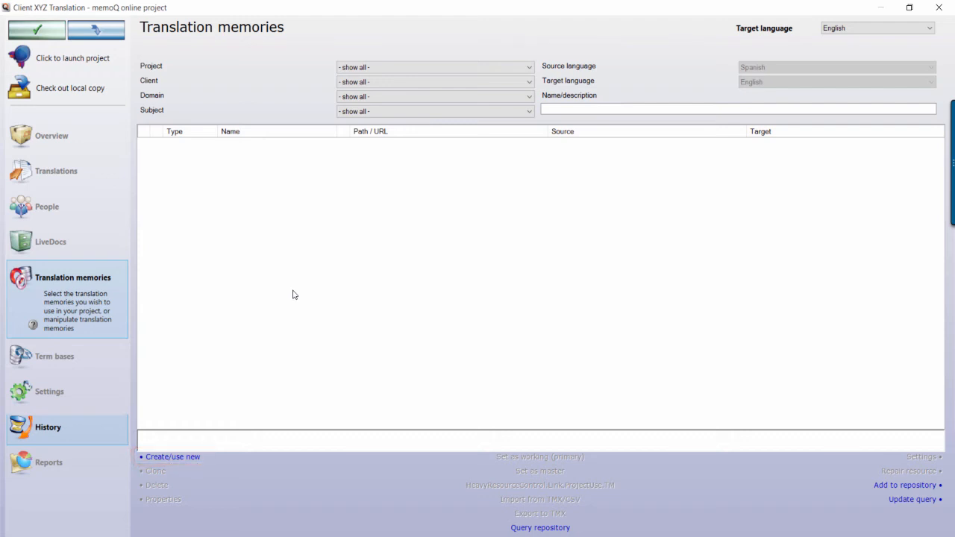
- Create the remote Spanish-to-English memory 'TM ES-EN' as the project's working and master TM
{"action": "left_click", "coordinate": [173, 457]}
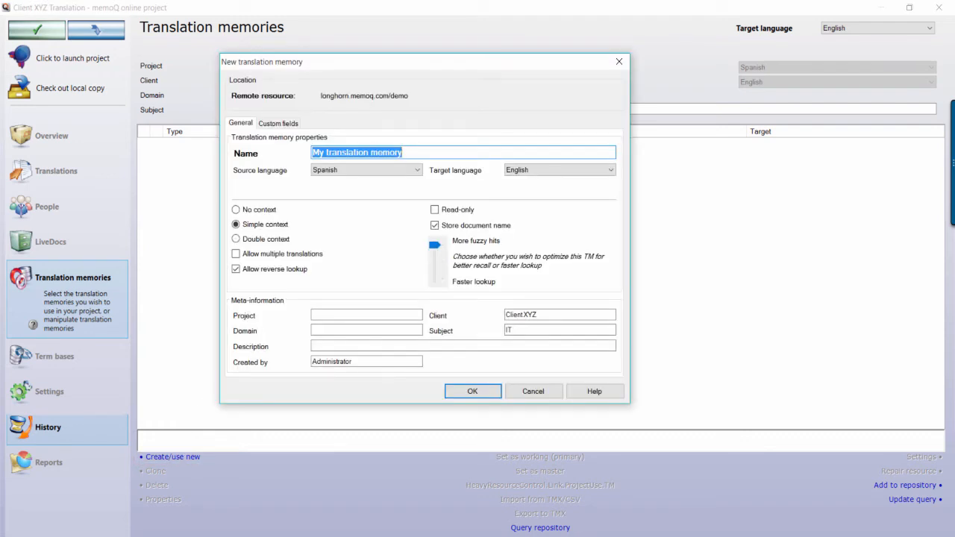
{"action": "type", "text": "TM ES-EN"}
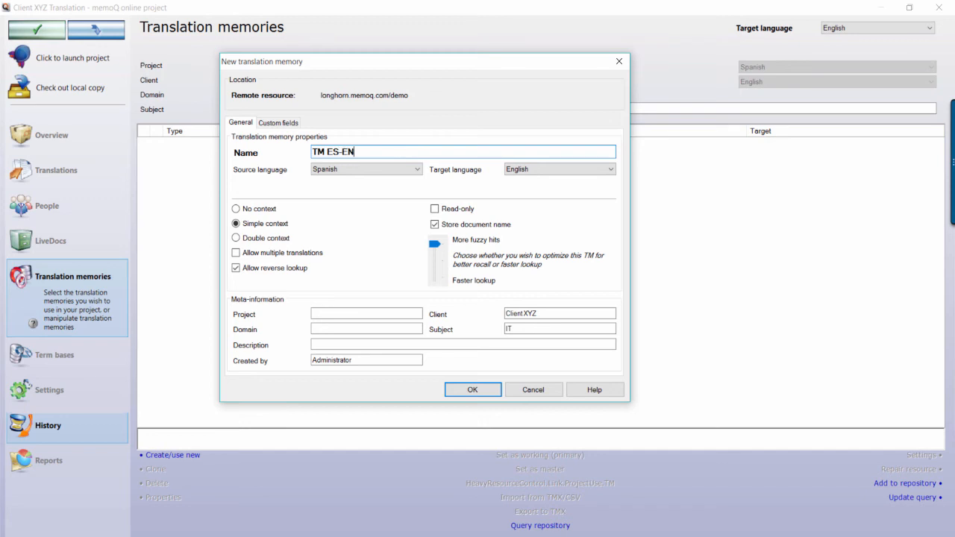
{"action": "left_click", "coordinate": [472, 390]}
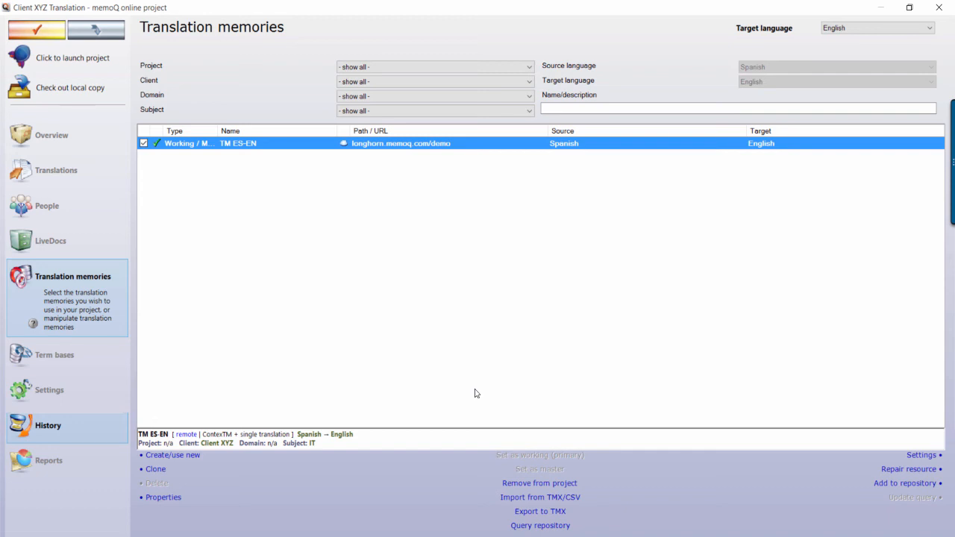
{"action": "mouse_move", "coordinate": [470, 396]}
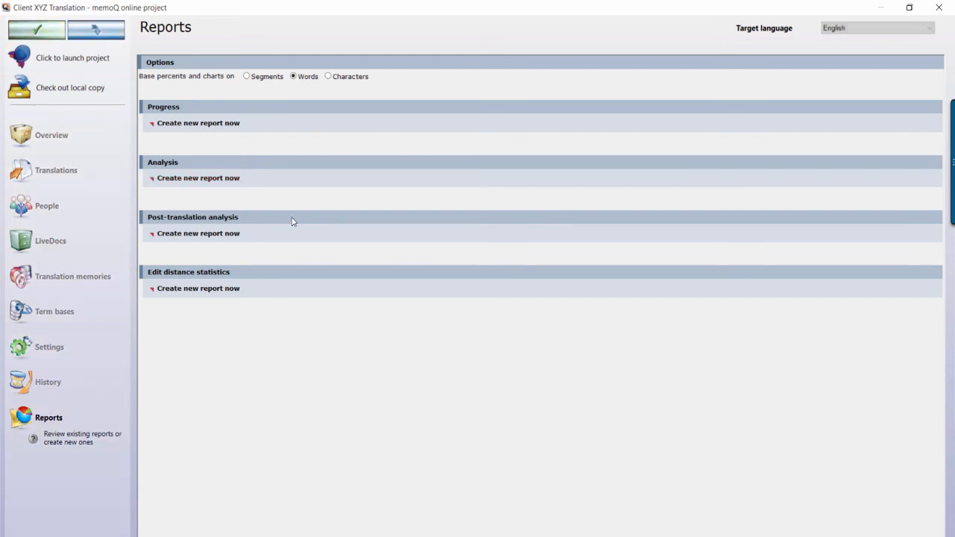
{"action": "mouse_move", "coordinate": [242, 183]}
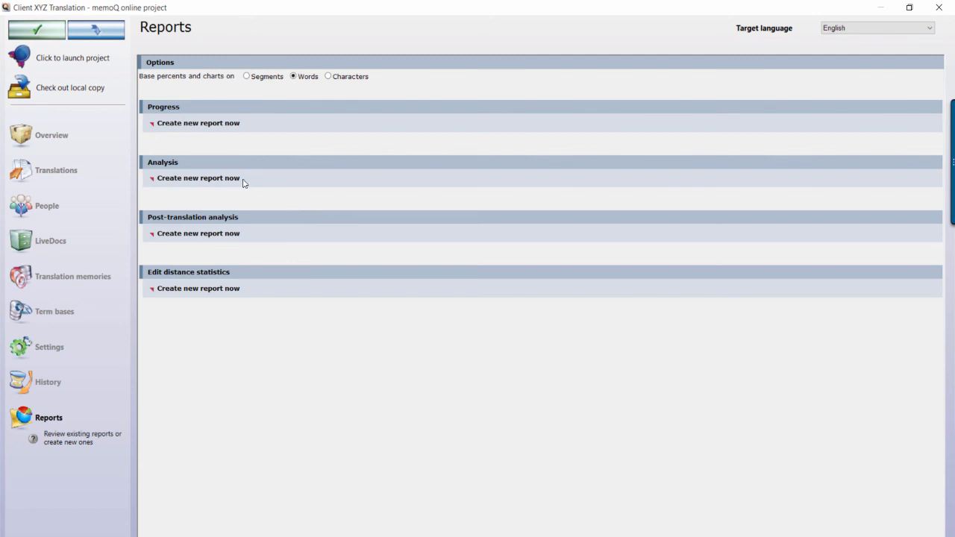
{"action": "mouse_move", "coordinate": [405, 293]}
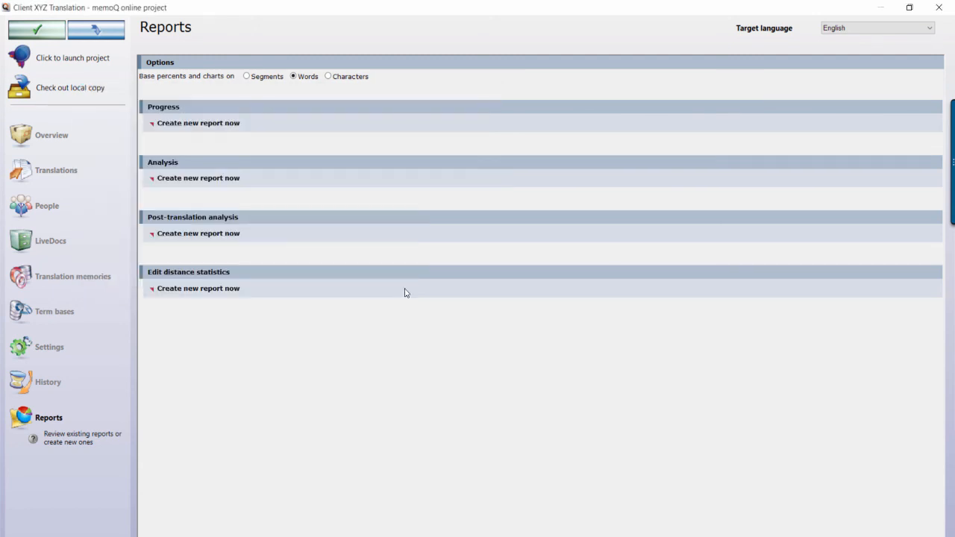
- Generate a new analysis report (346 words, 69% no match) and return to Translations
{"action": "left_click", "coordinate": [198, 178]}
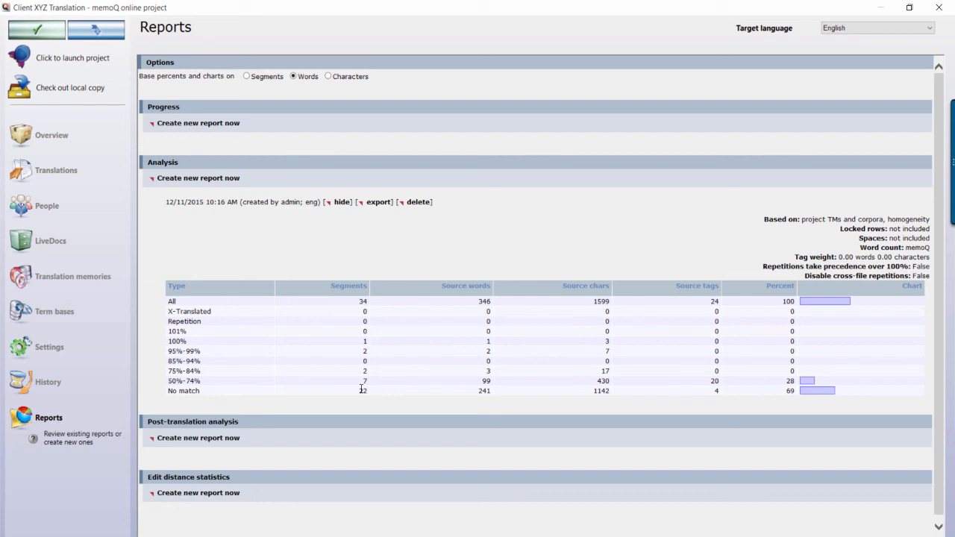
{"action": "left_click", "coordinate": [56, 170]}
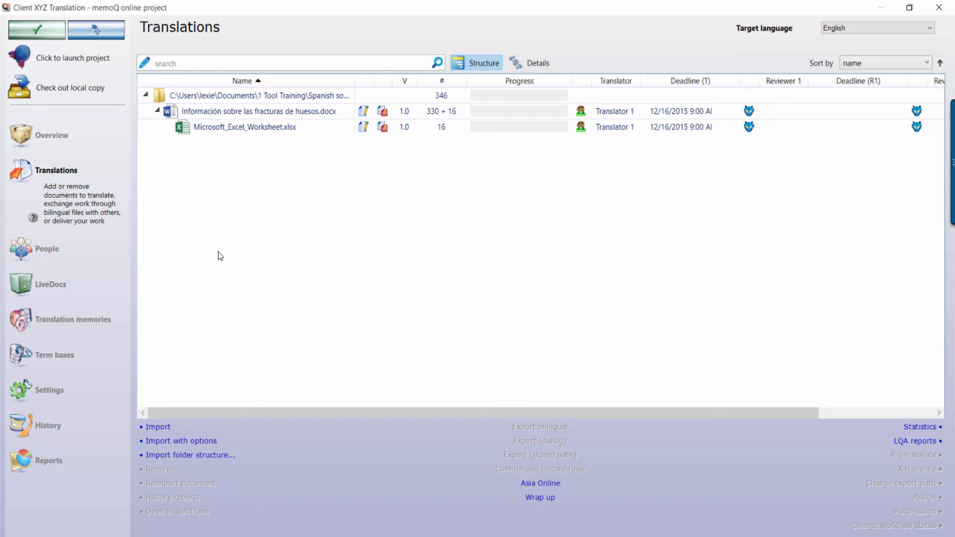
{"action": "mouse_move", "coordinate": [73, 57]}
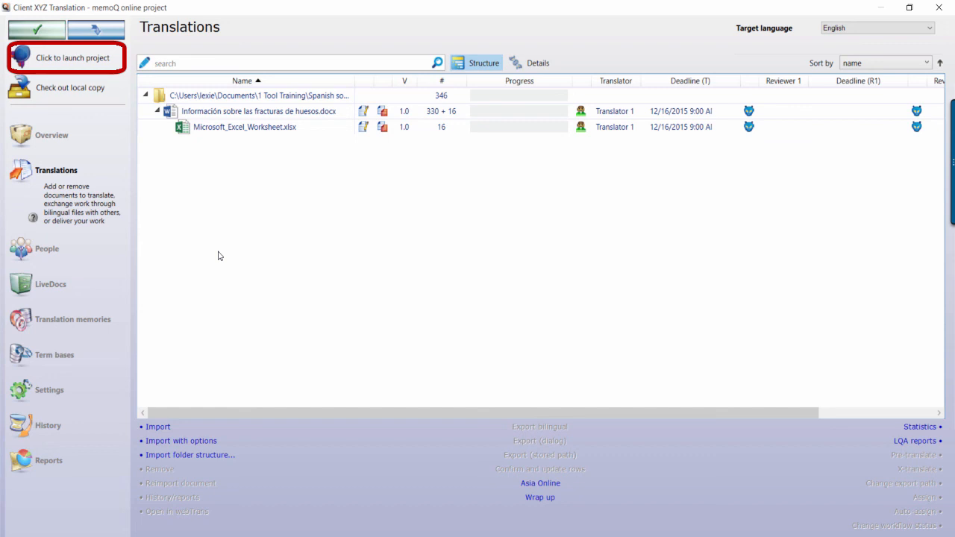
{"action": "mouse_move", "coordinate": [259, 278]}
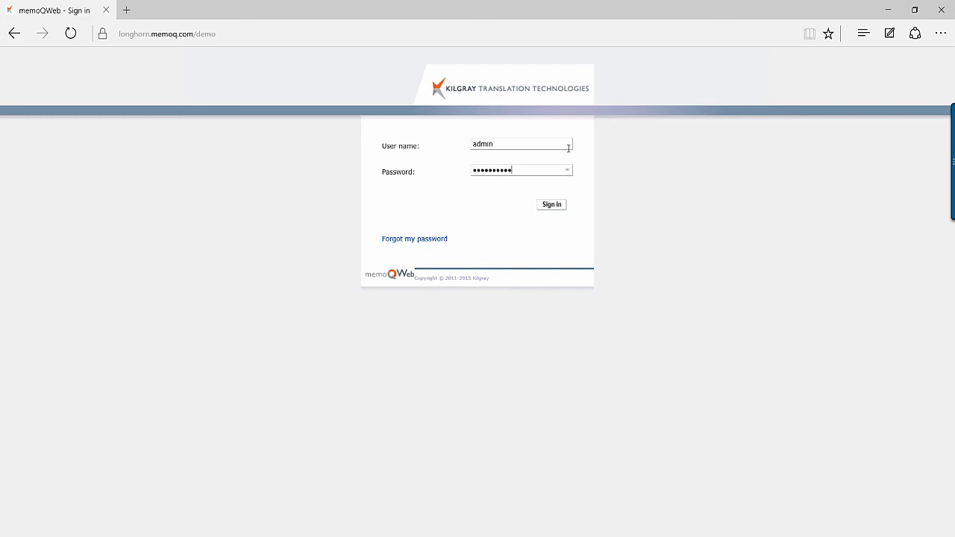
- Sign in to memoQWeb as admin to reach the My tasks list
{"action": "left_click", "coordinate": [551, 204]}
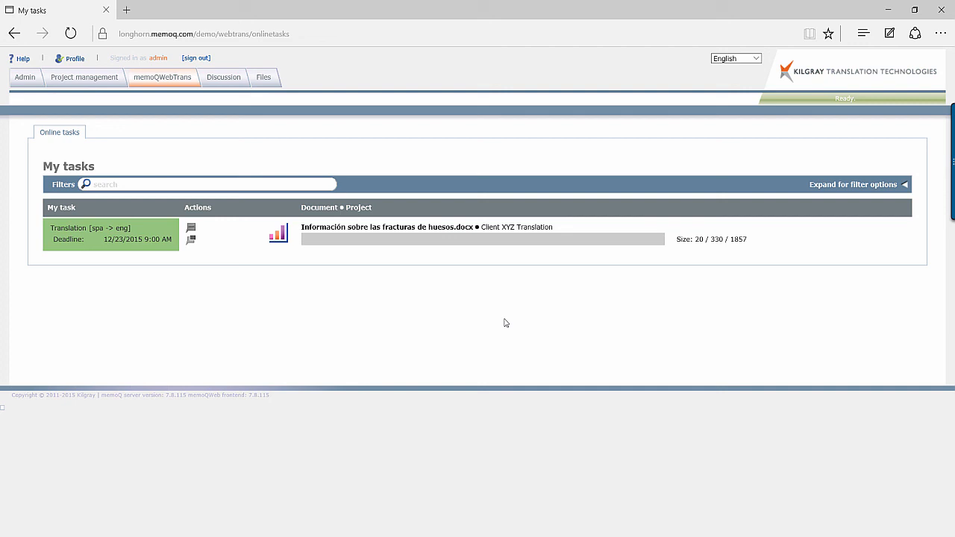